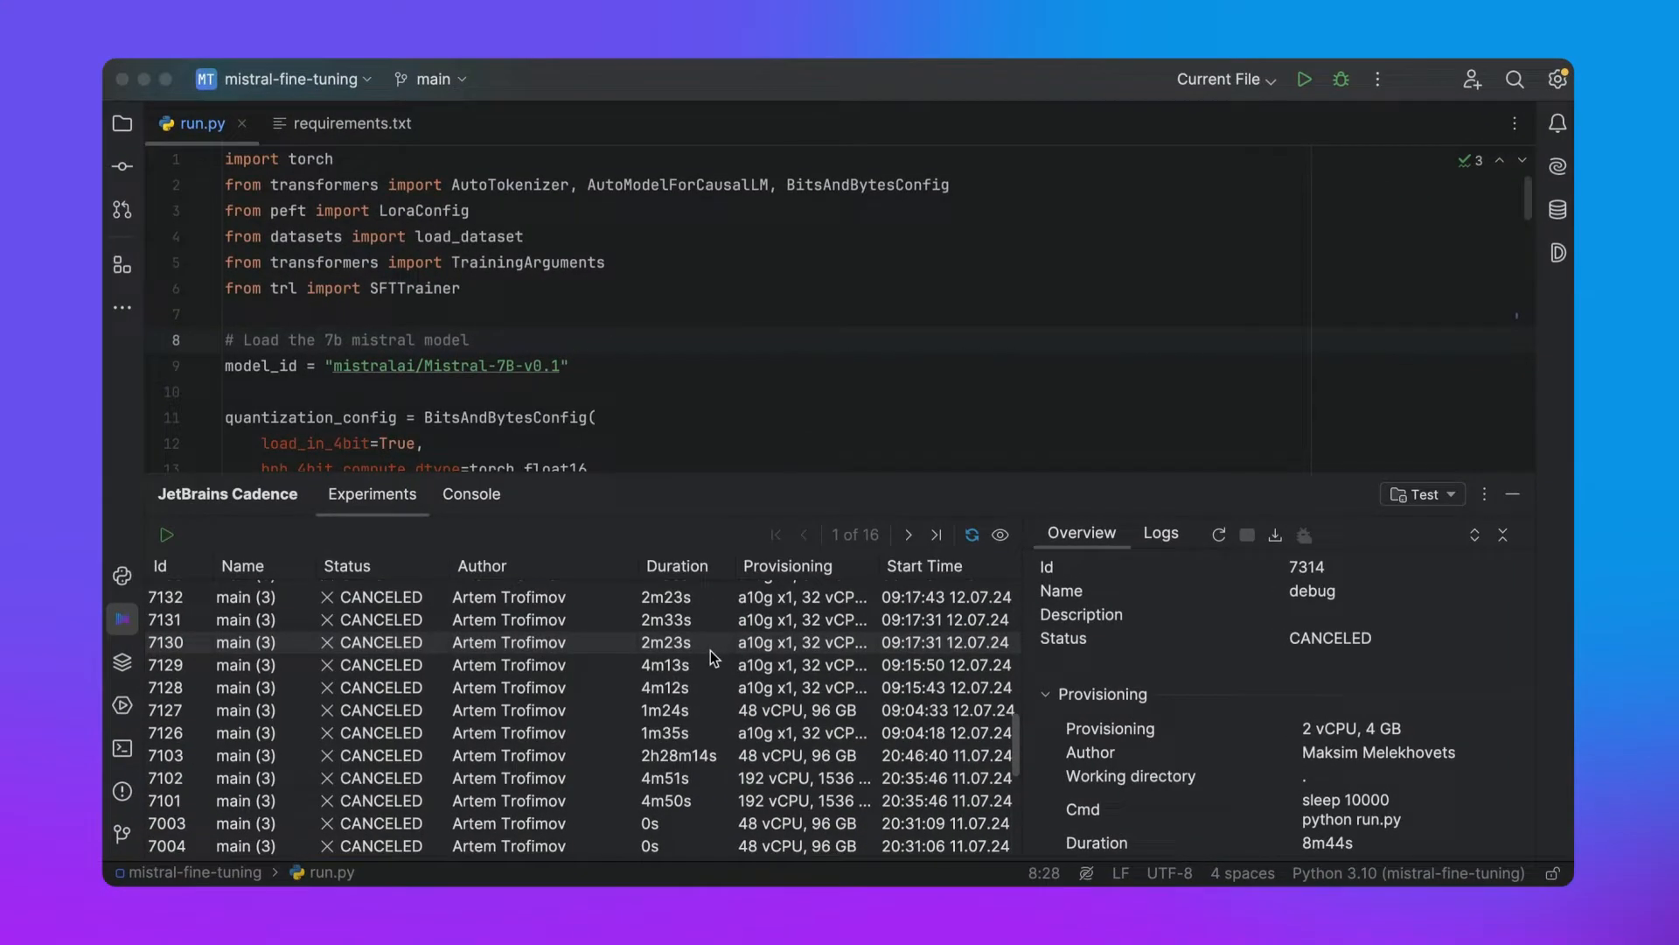
Scroll through run.py to review the Mistral-7B loading, 4-bit quantization and LoRA code
scroll(down, 3)
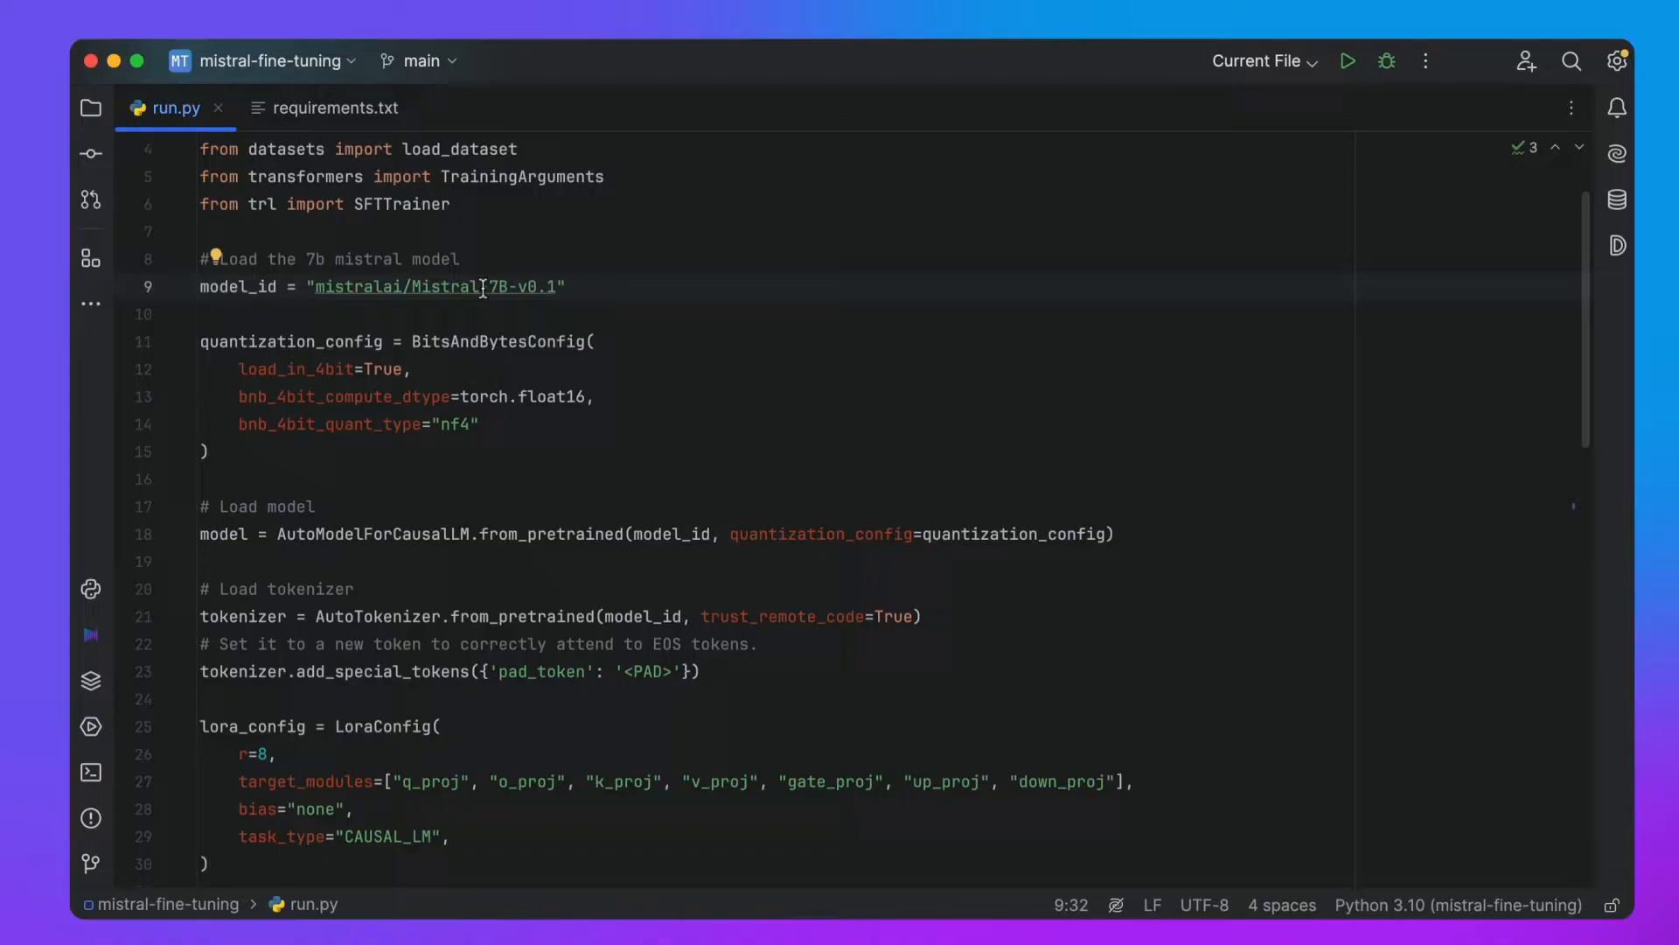
mouse_move(435, 286)
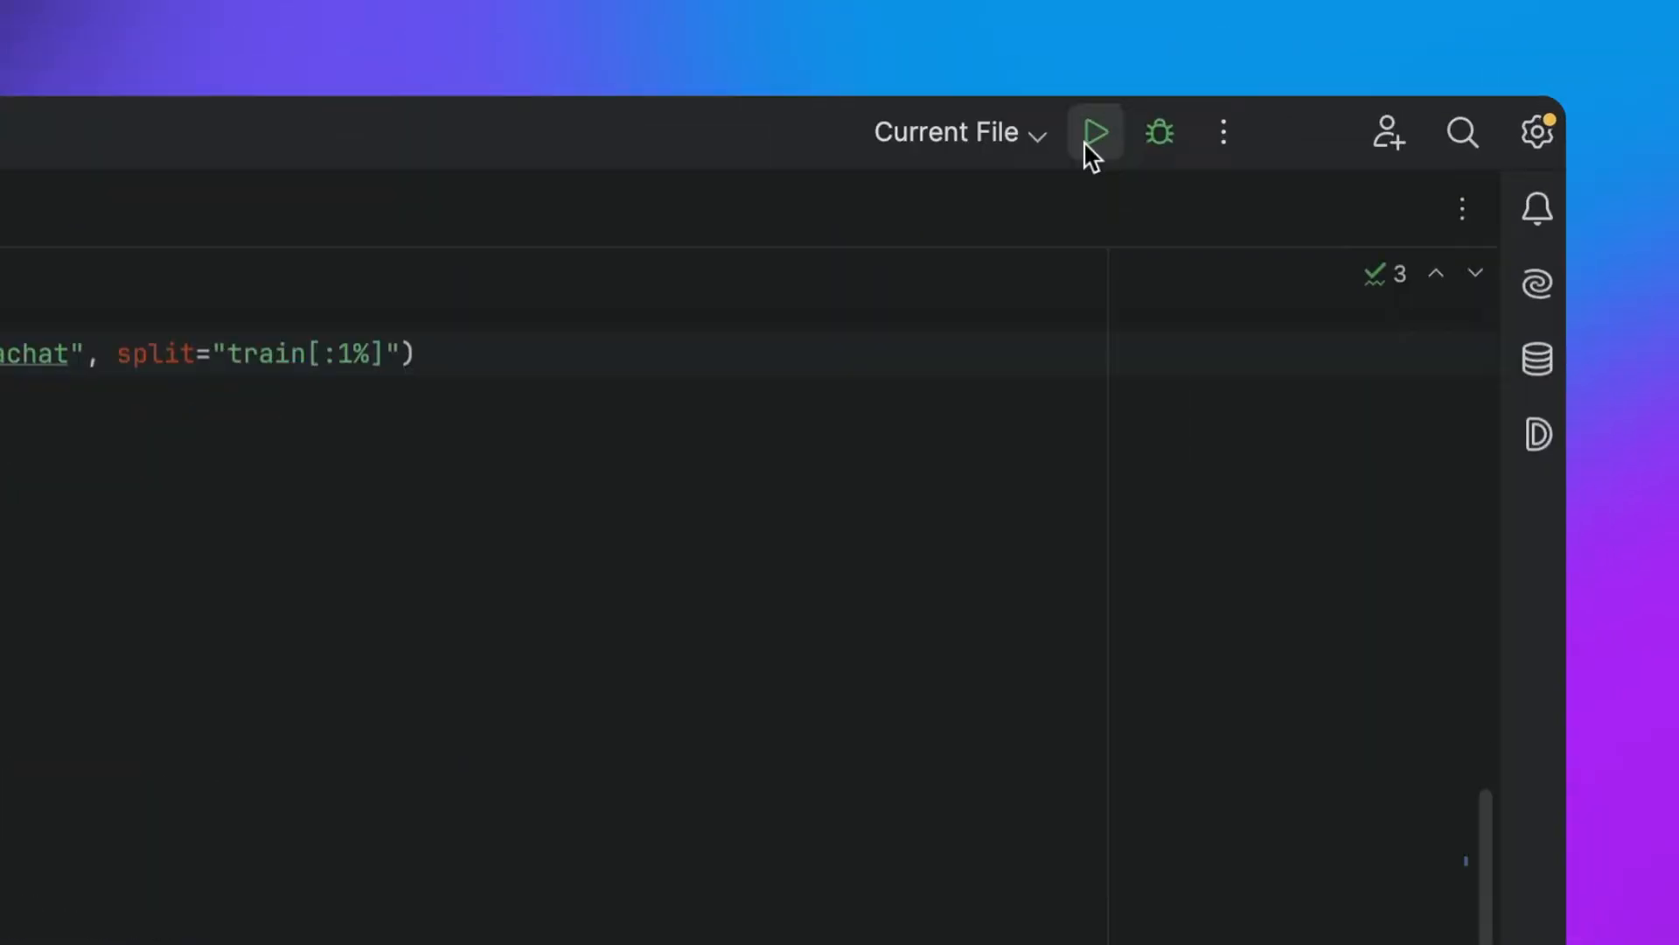
Run run.py locally and select the resulting 'No GPU found' RuntimeError in the console
click(1090, 132)
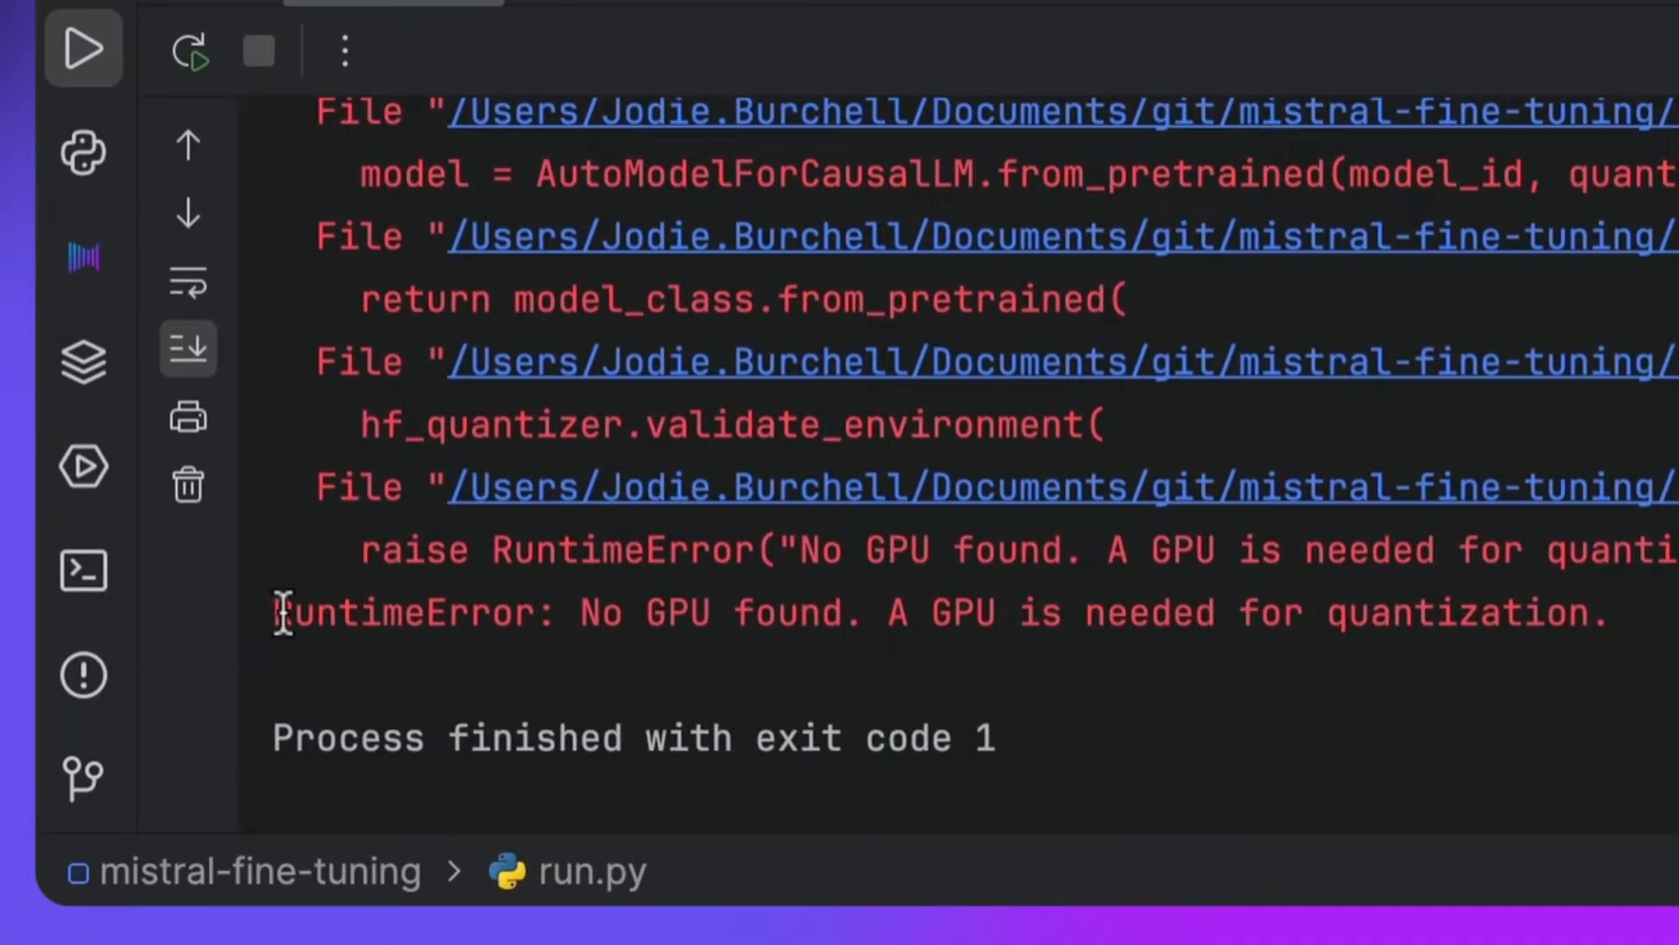
triple_click(857, 611)
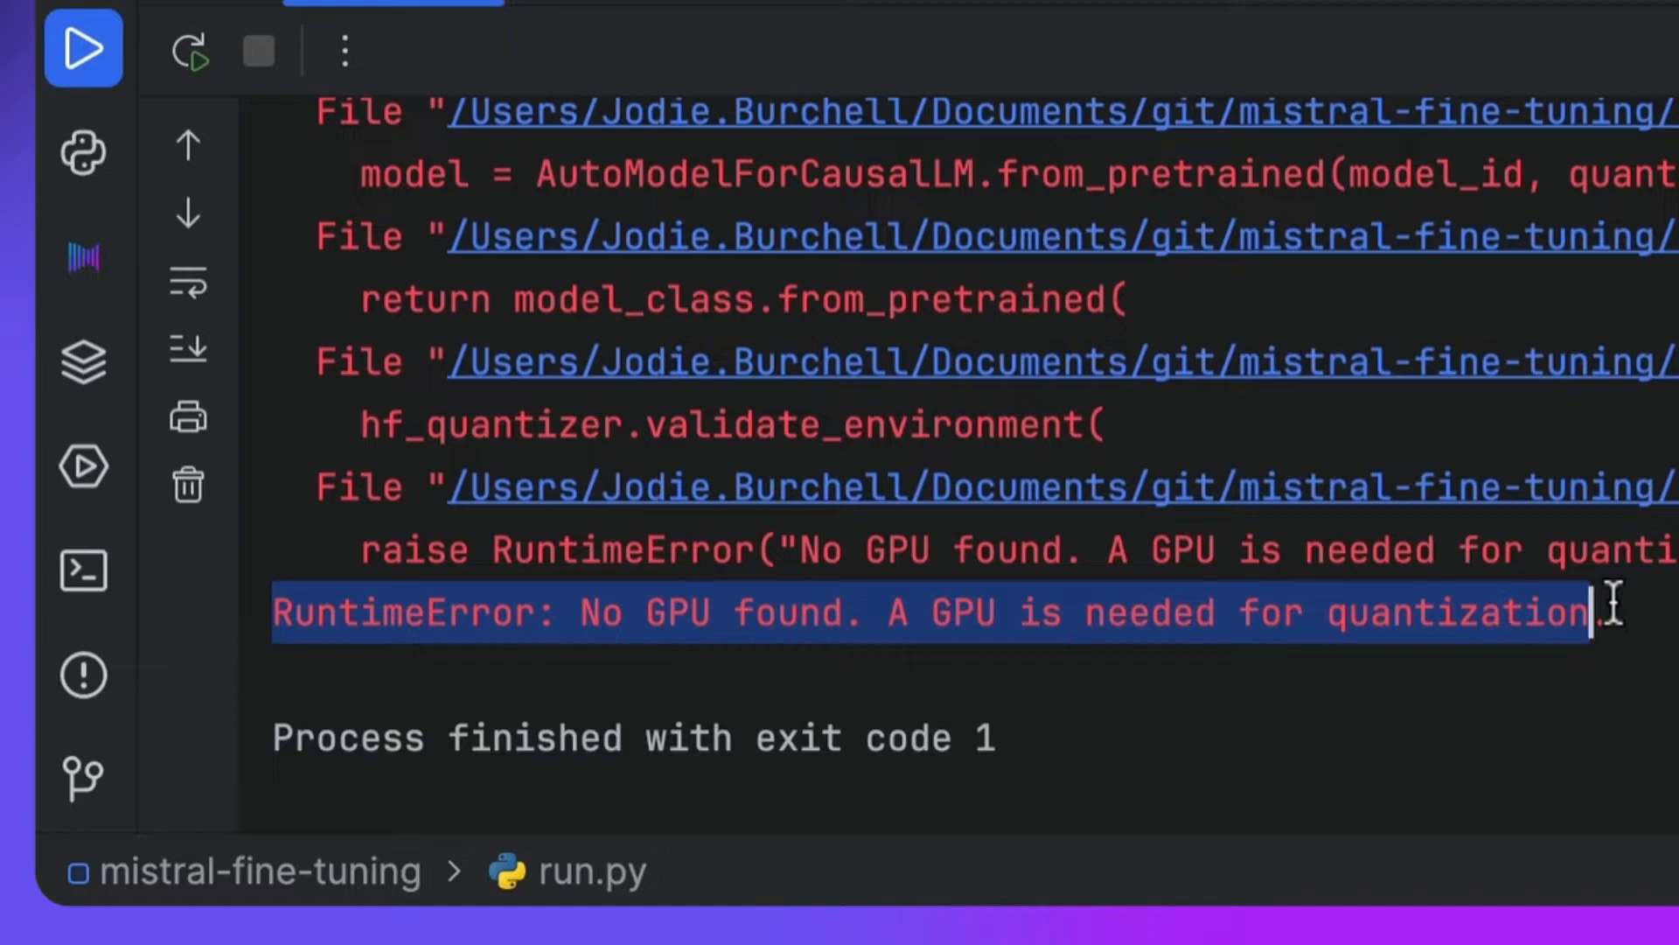
click(1206, 546)
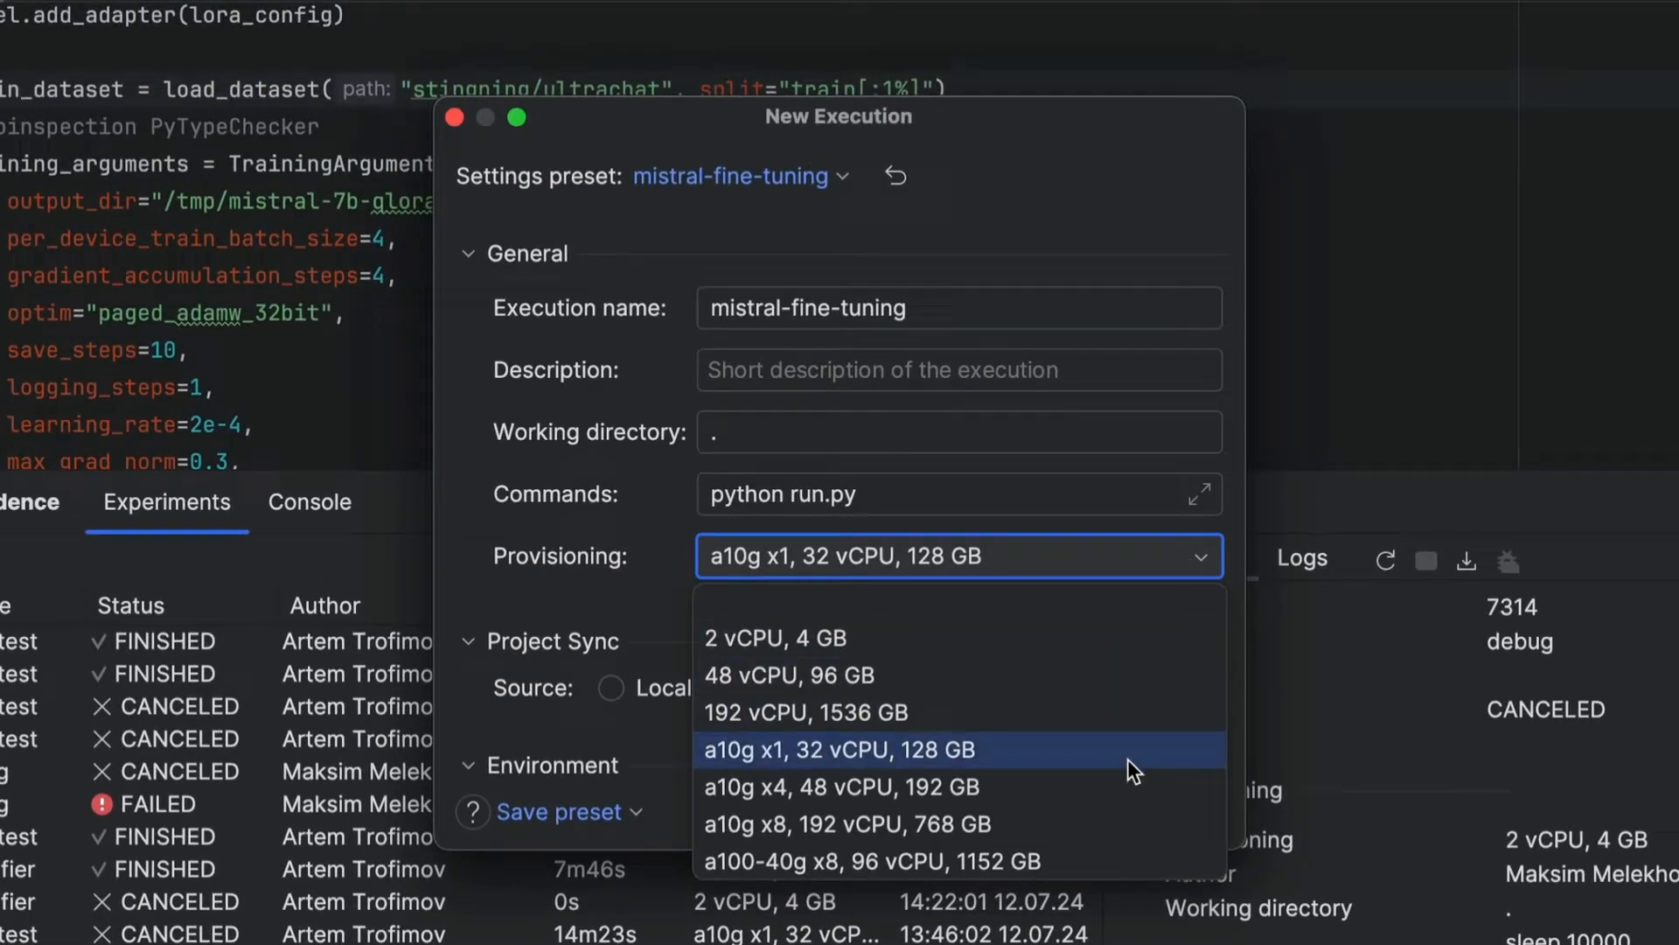
Bring up the JetBrains Cadence panel showing its Log in / Sign up prompt
scroll(down, 3)
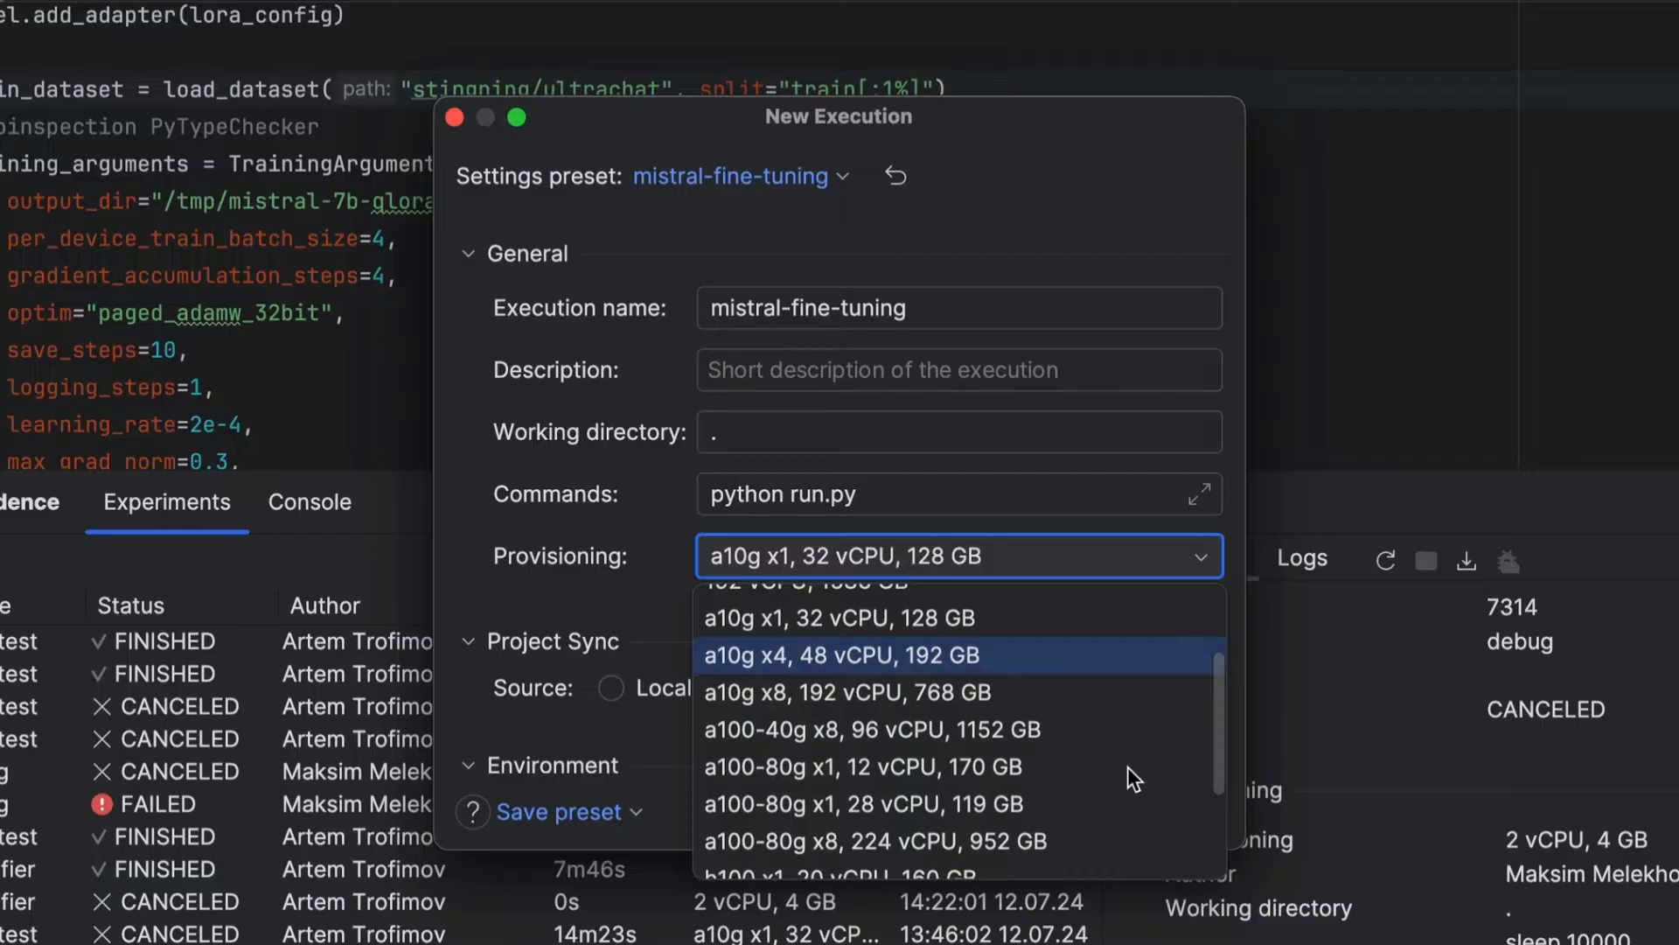
scroll(down, 3)
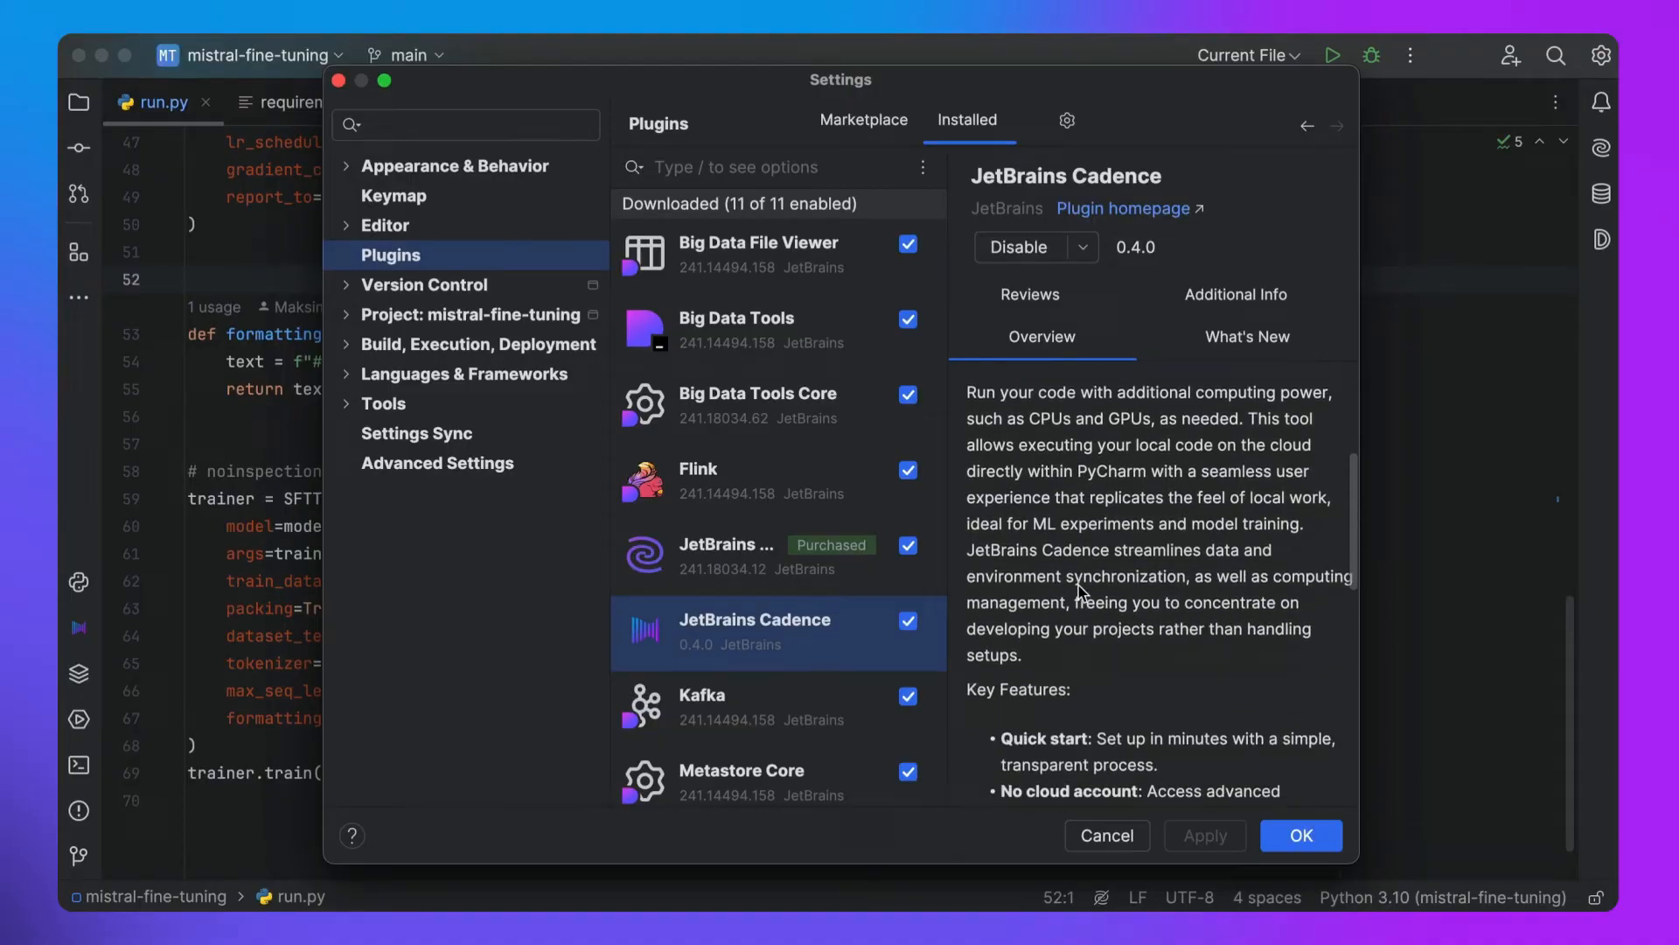
scroll(down, 3)
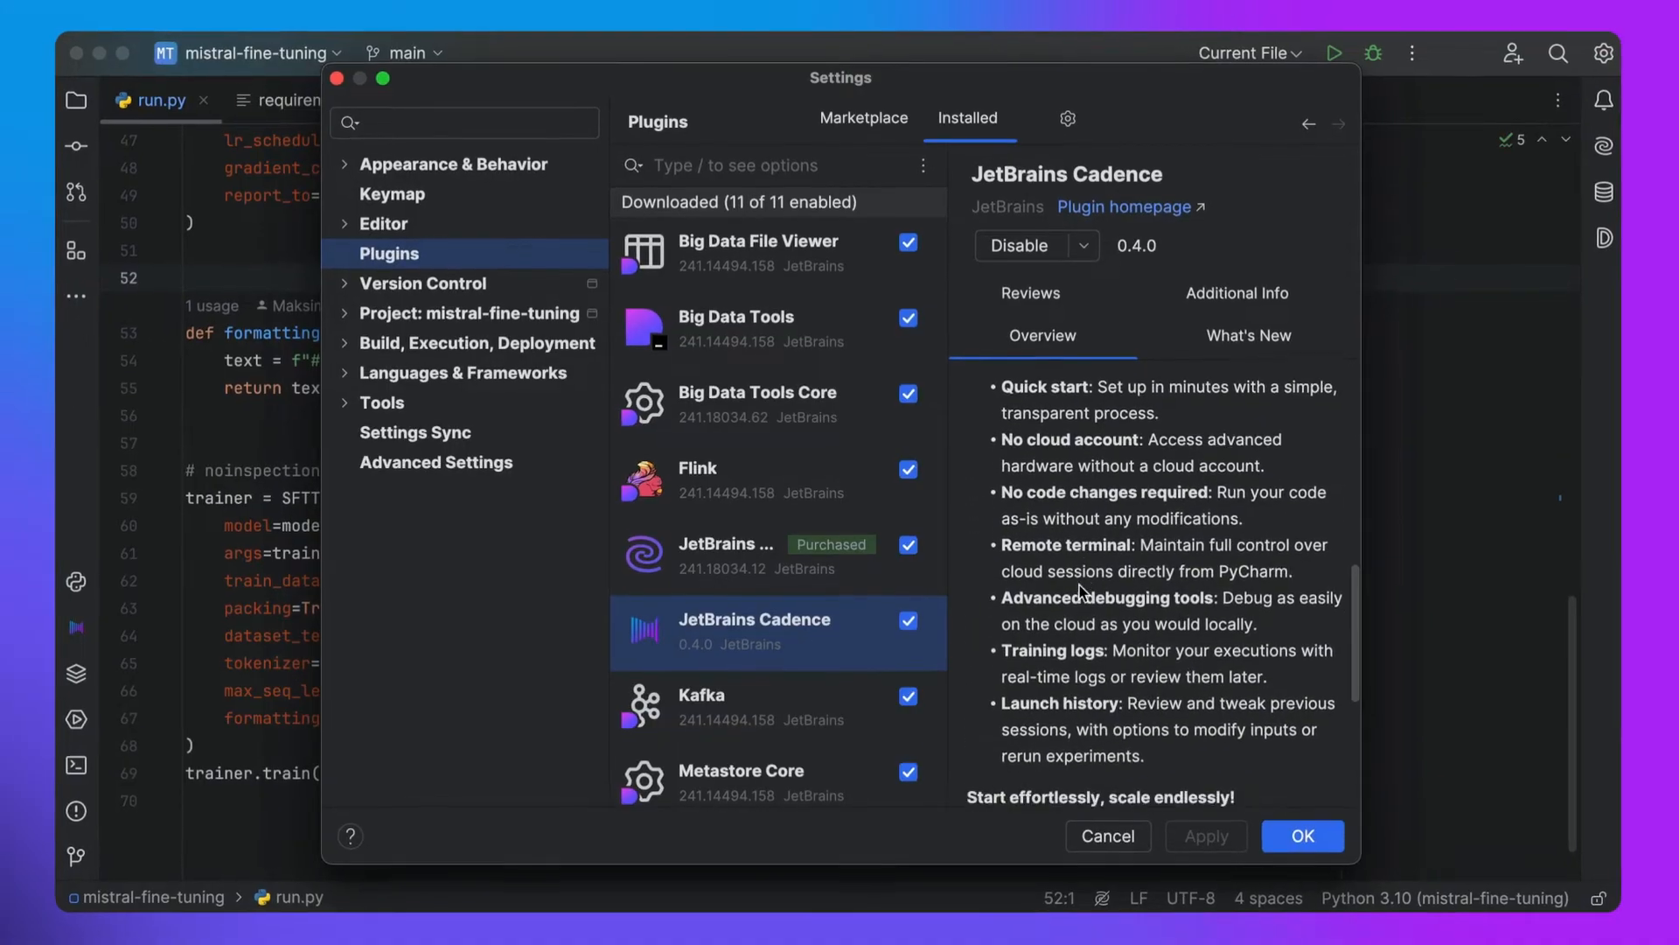
click(1300, 835)
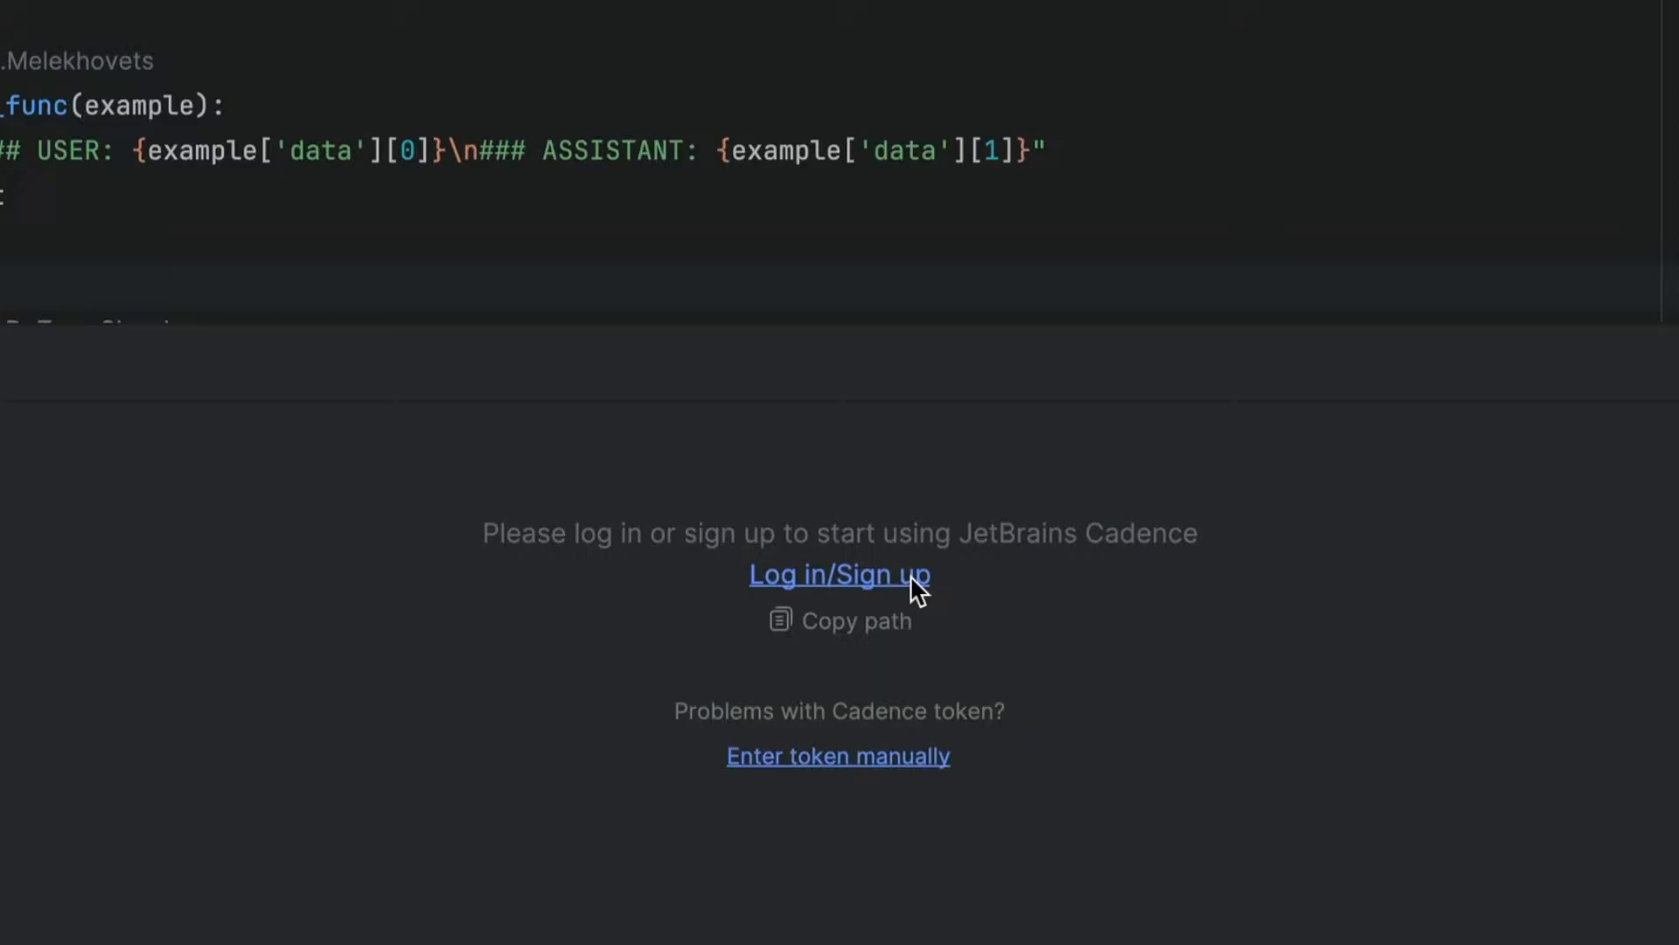
Start the Cadence login and accept the 'Open JetBrains Toolbox' browser prompt
click(839, 574)
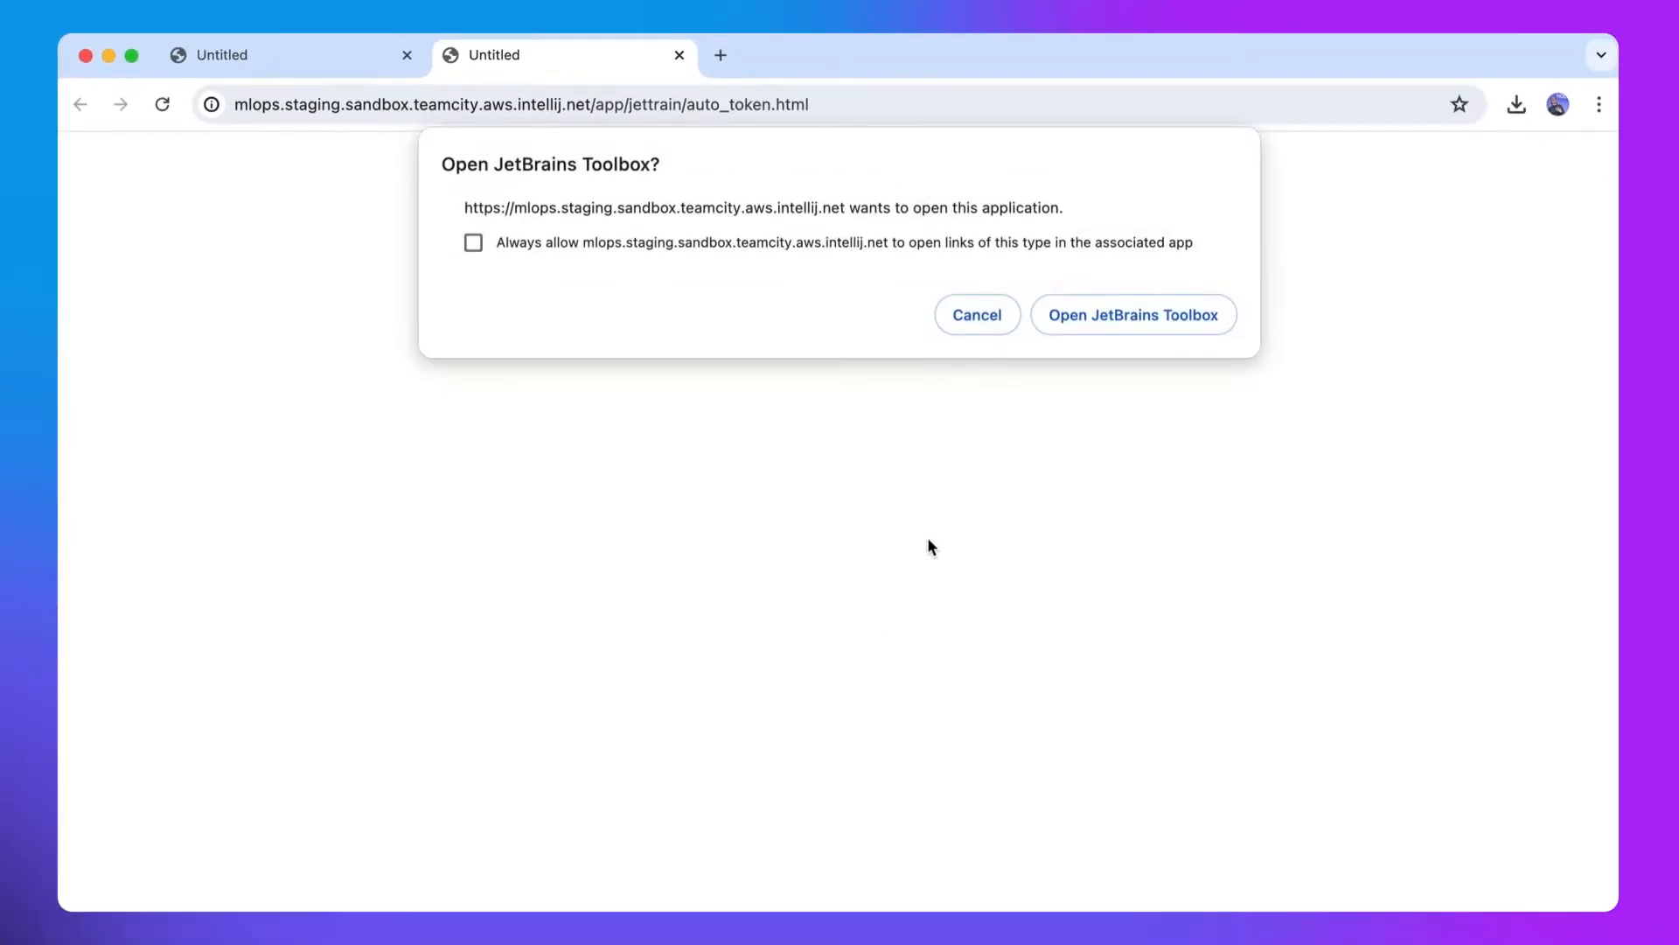
mouse_move(1133, 315)
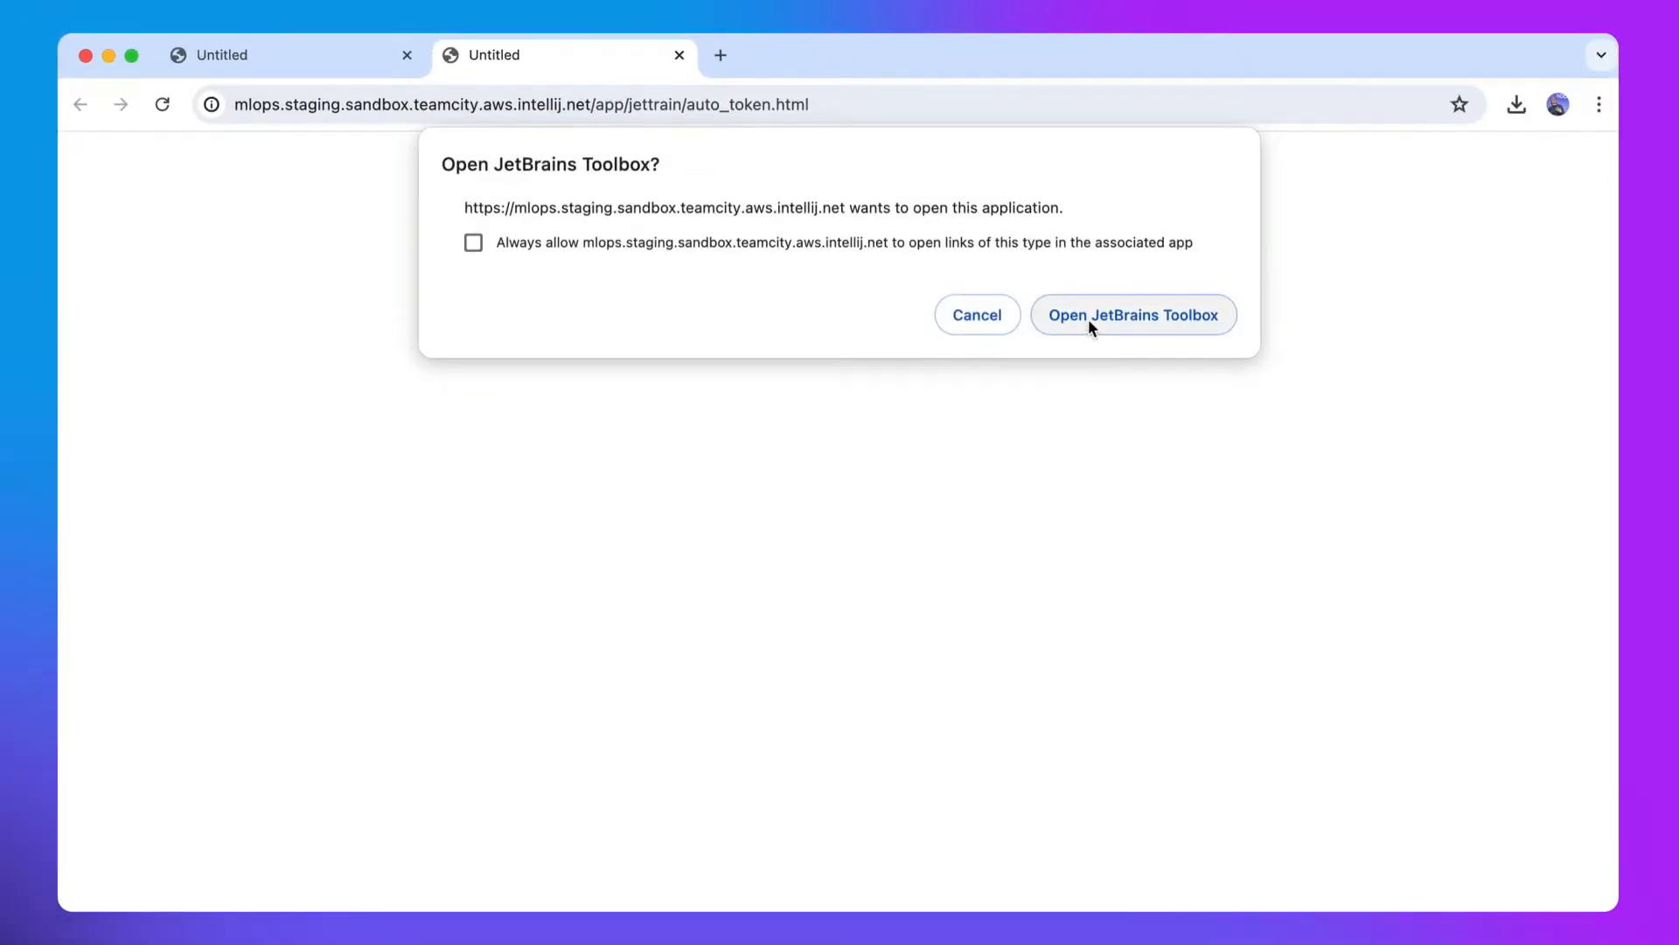
click(1132, 315)
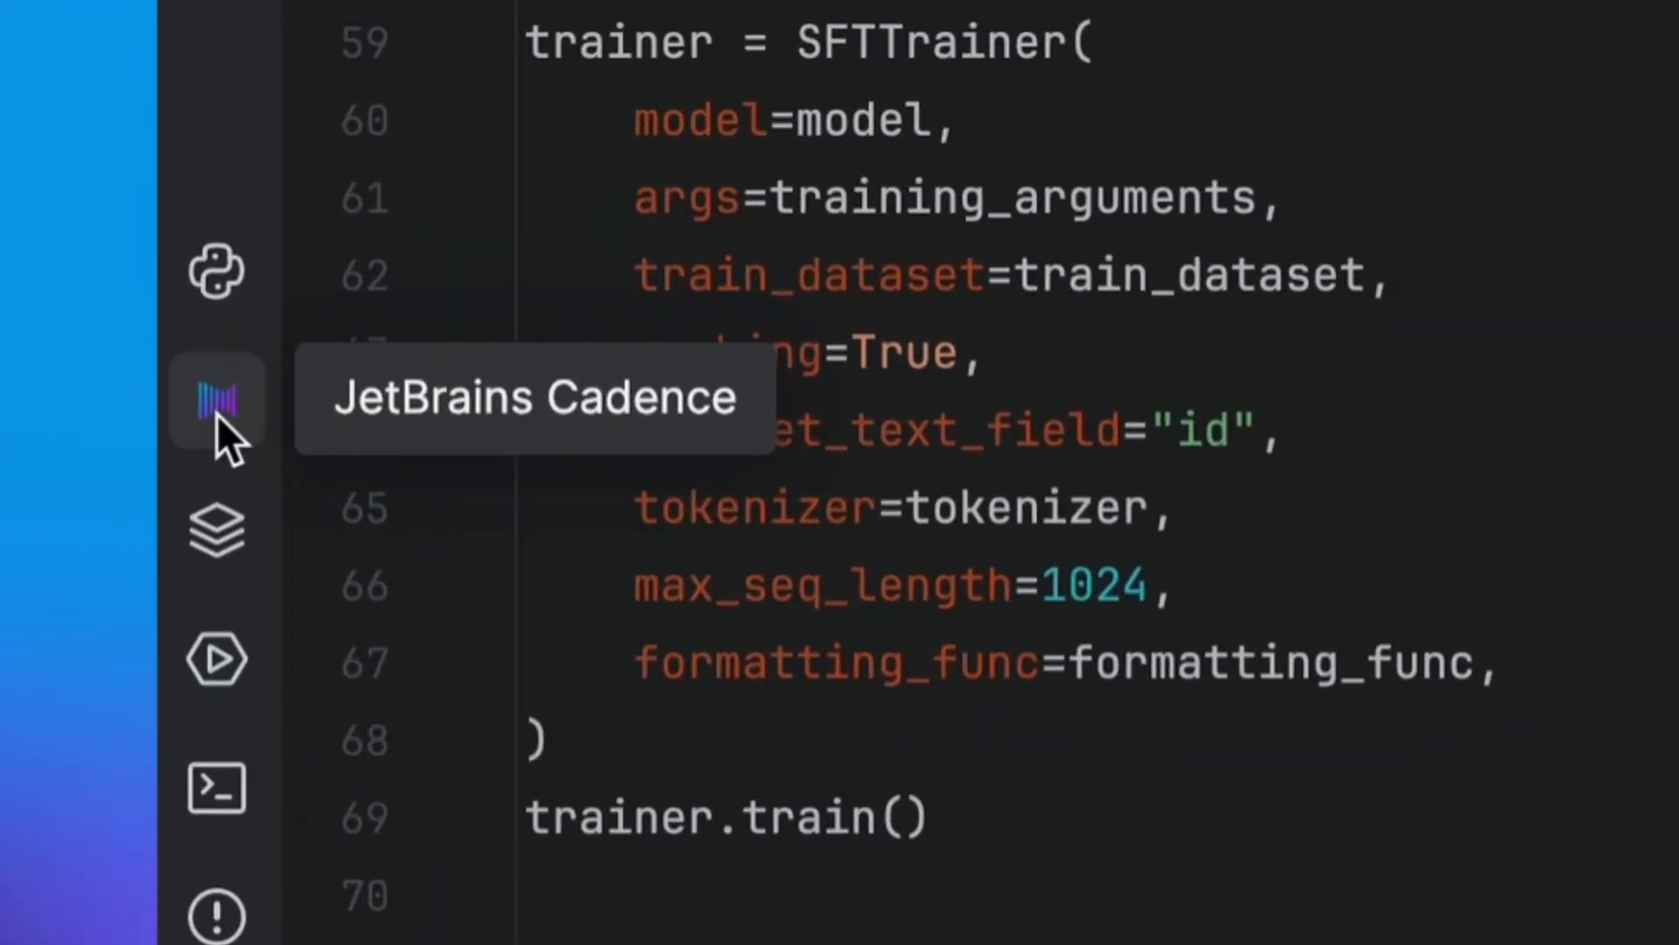
Create a new Cadence execution for mistral-fine-tuning with the command 'python run.py'
click(216, 399)
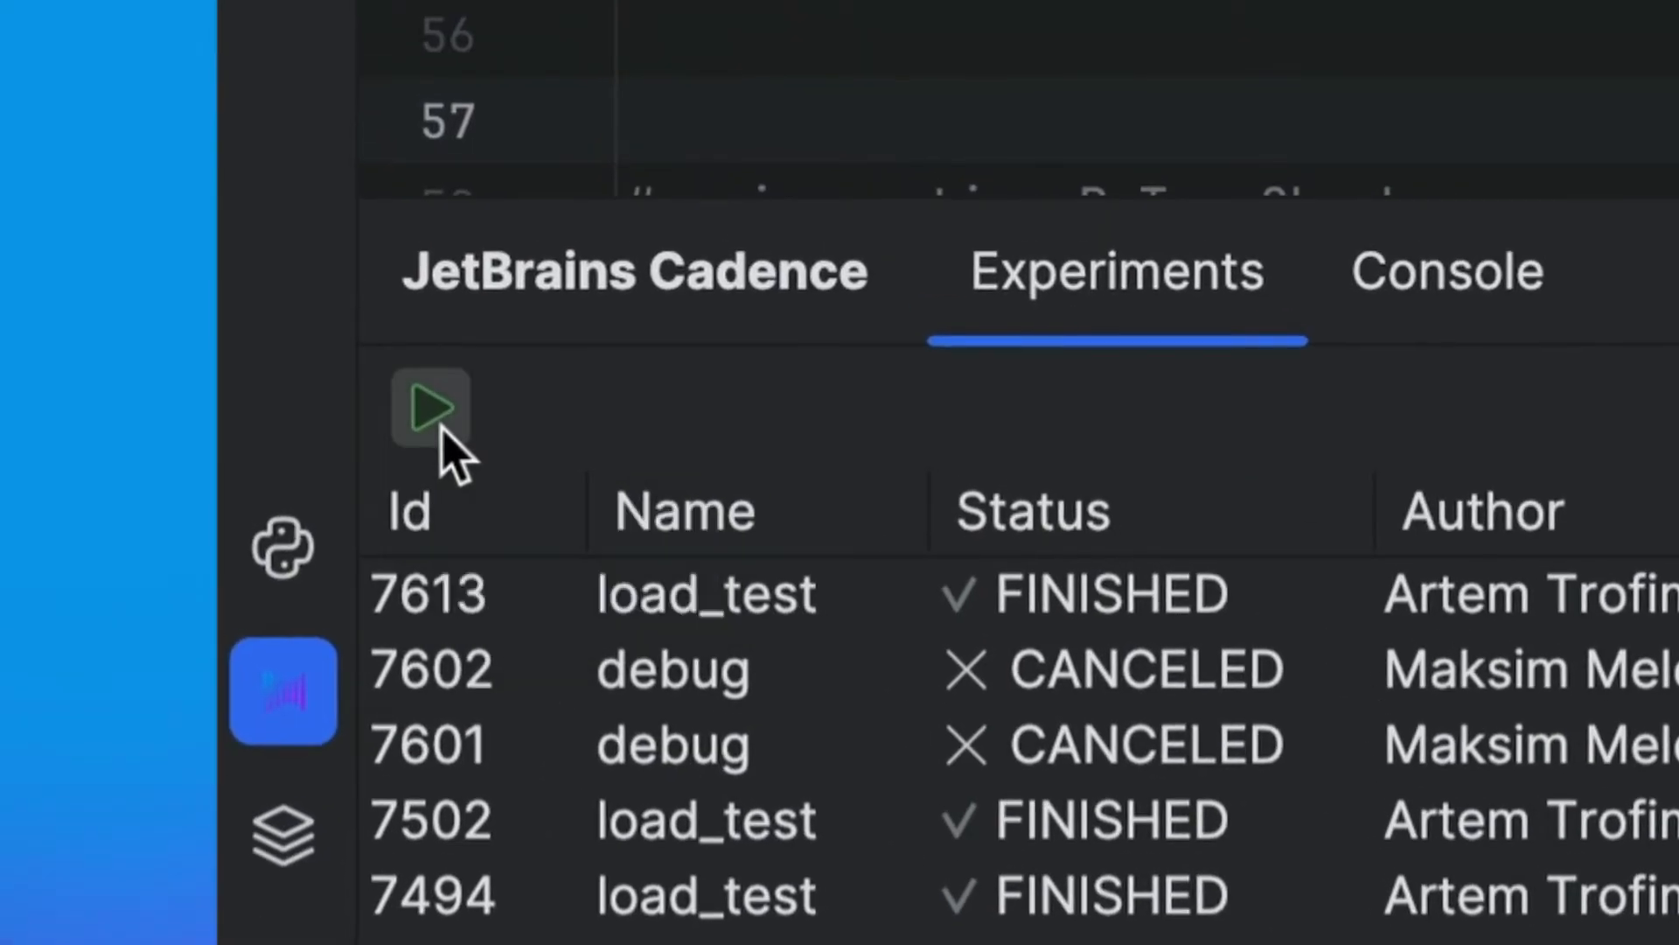
click(430, 405)
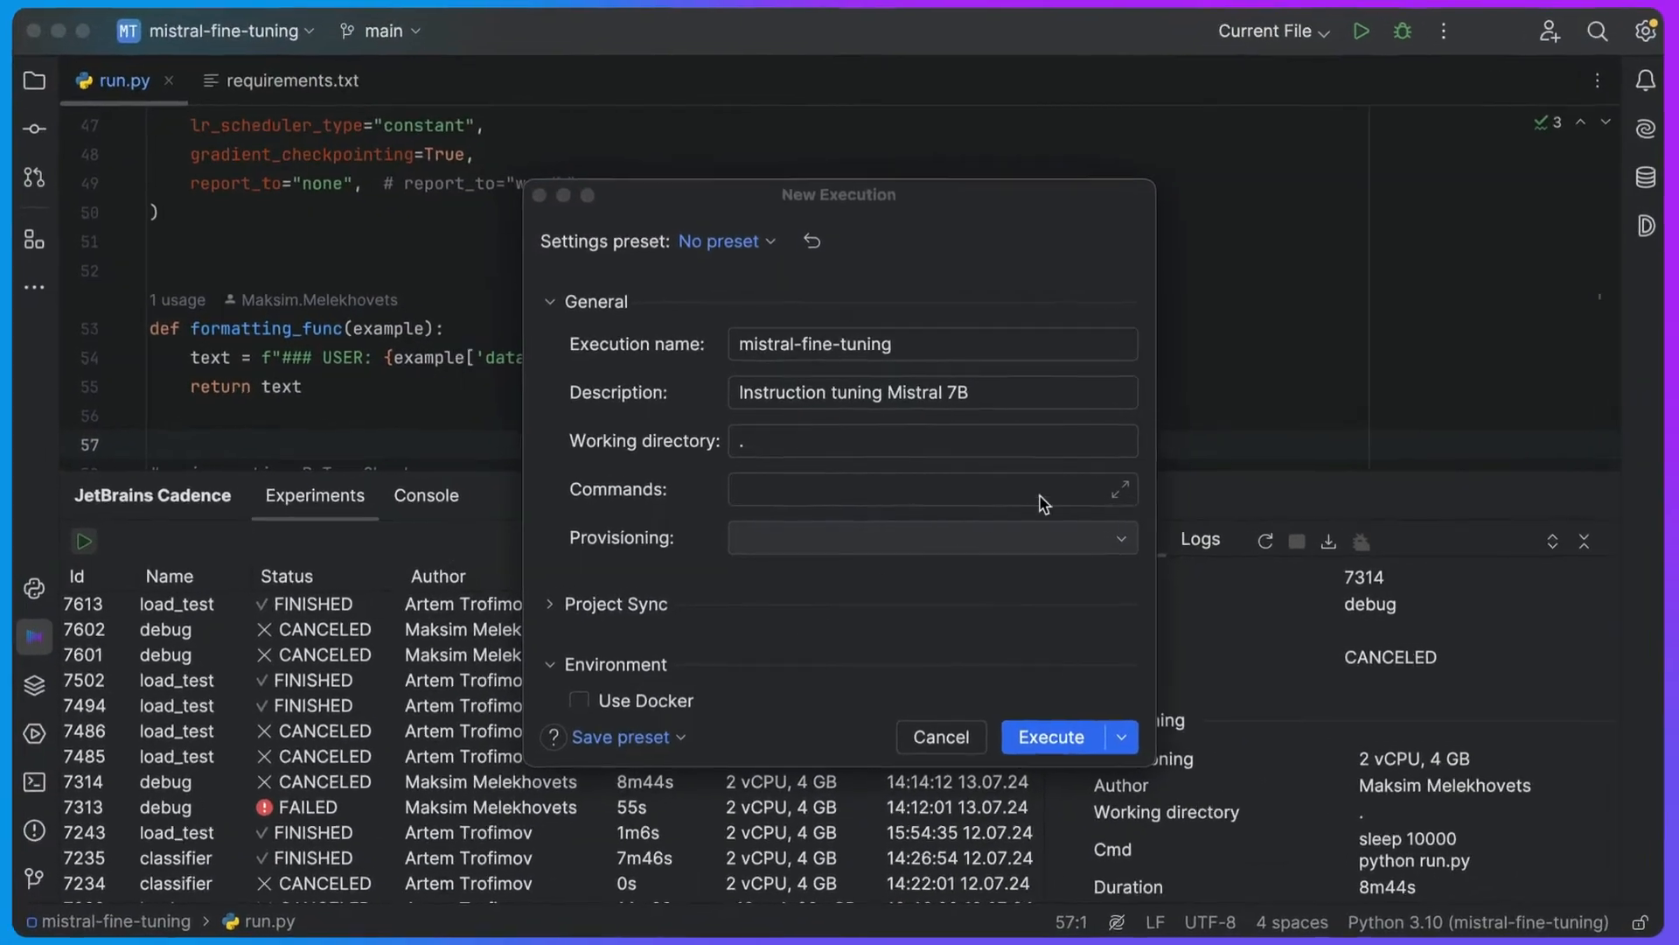
click(1122, 488)
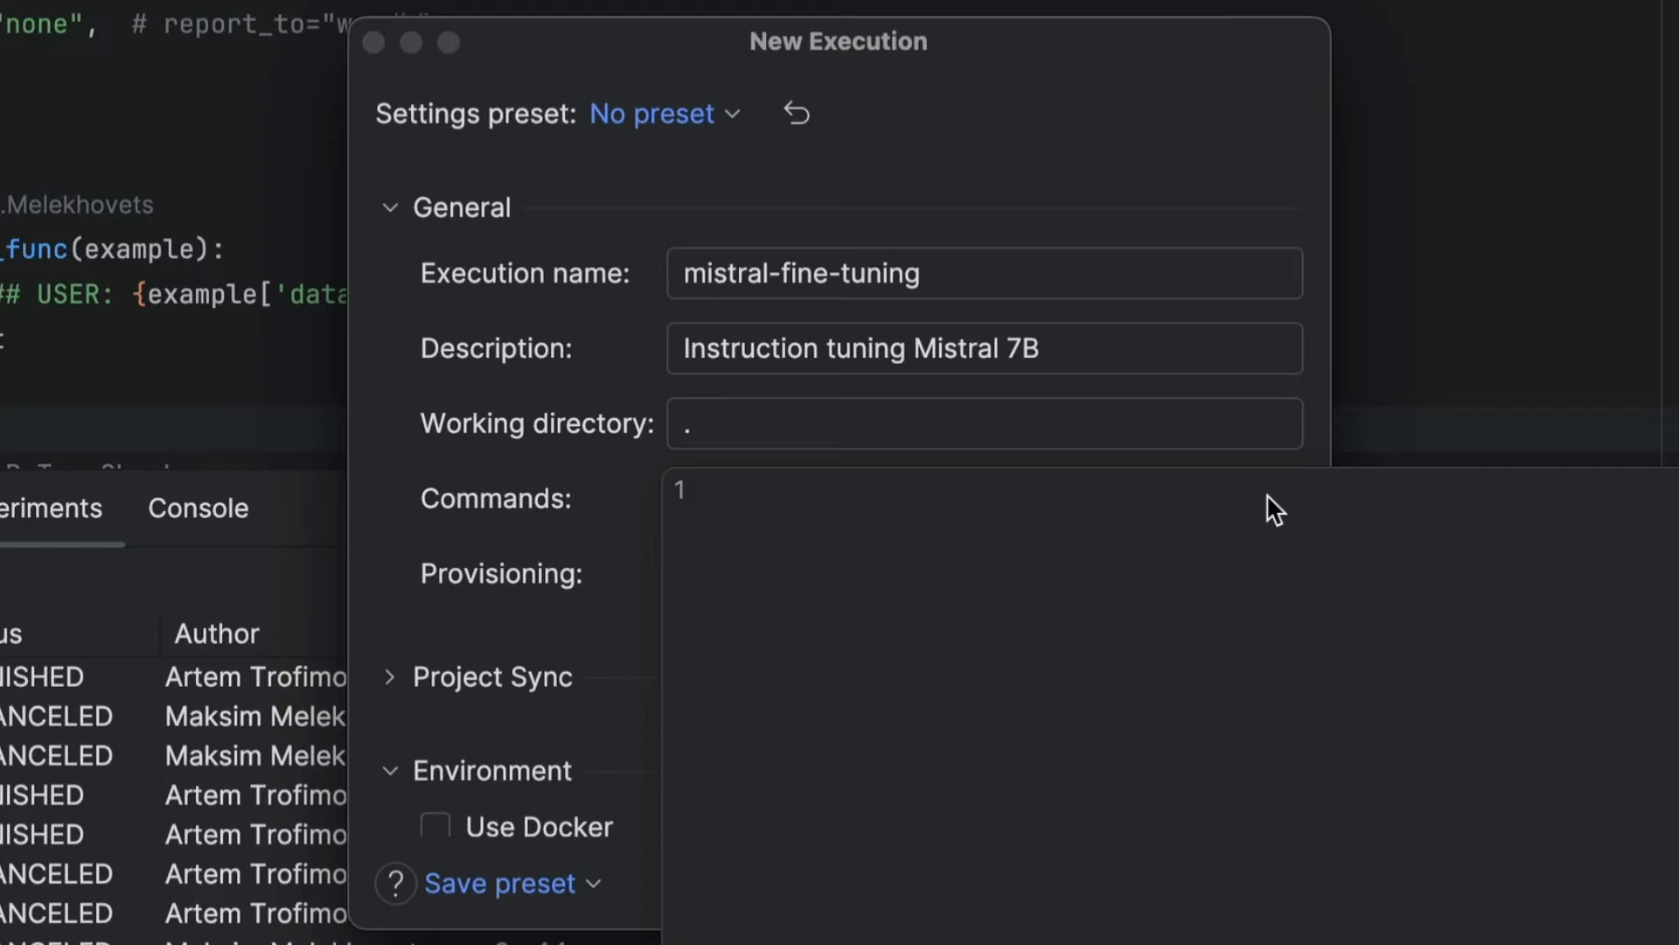
text(python run.p)
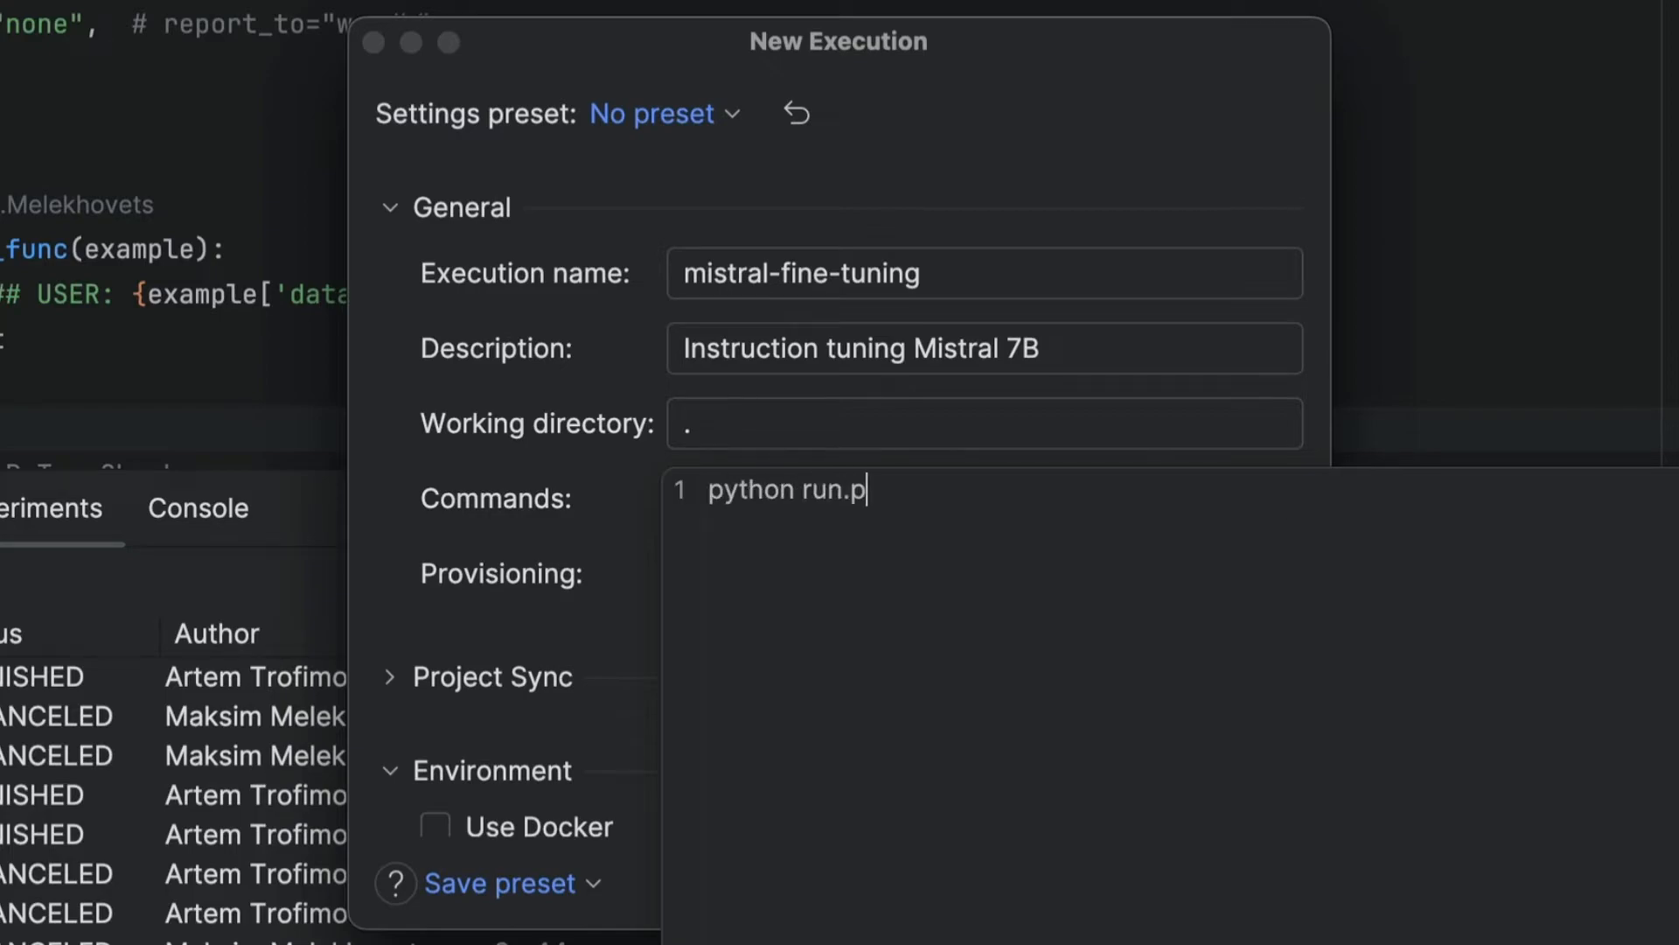
text(y)
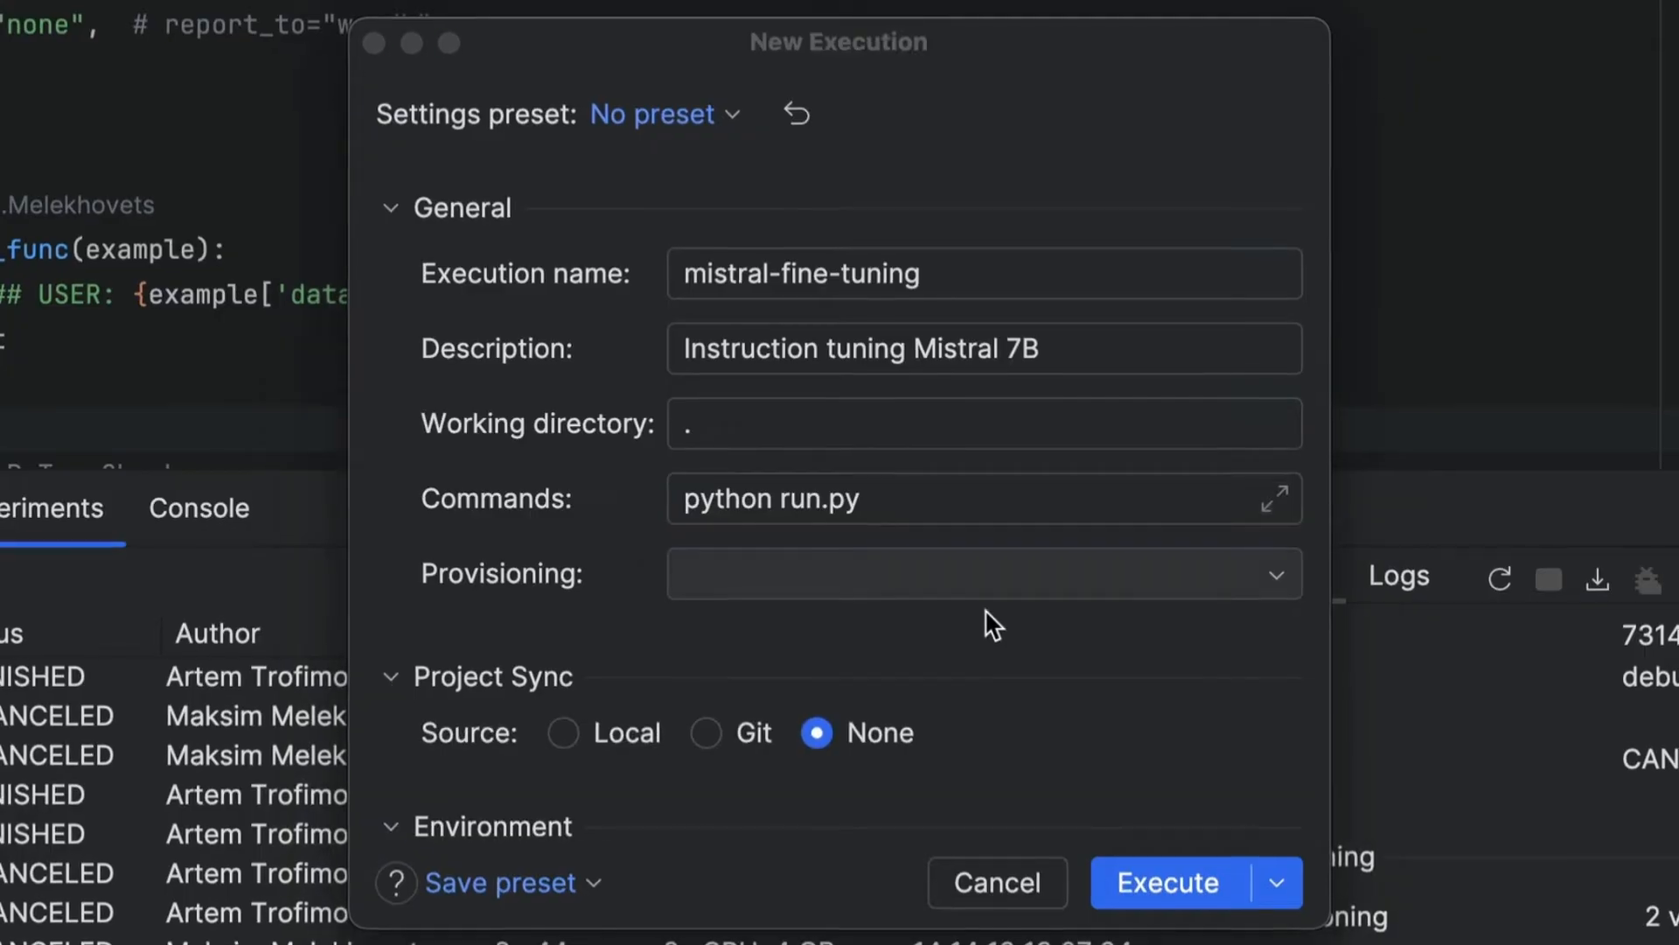
Choose 'a10g x1, 32 vCPU, 128 GB' provisioning and launch the execution
click(982, 573)
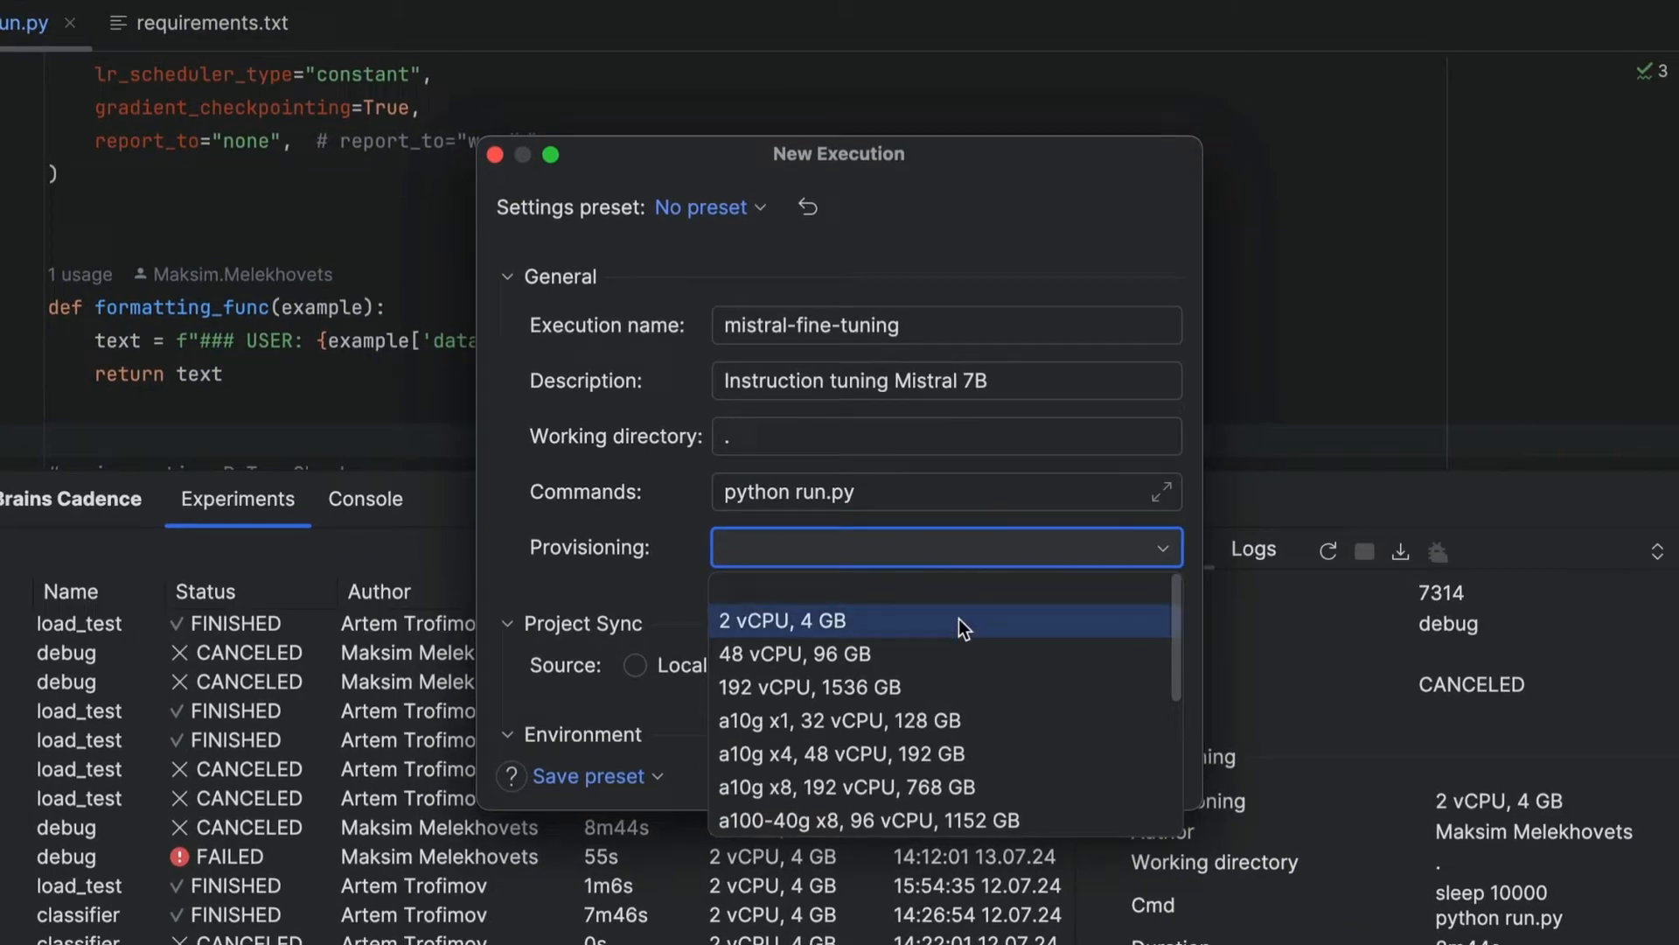
scroll(down, 3)
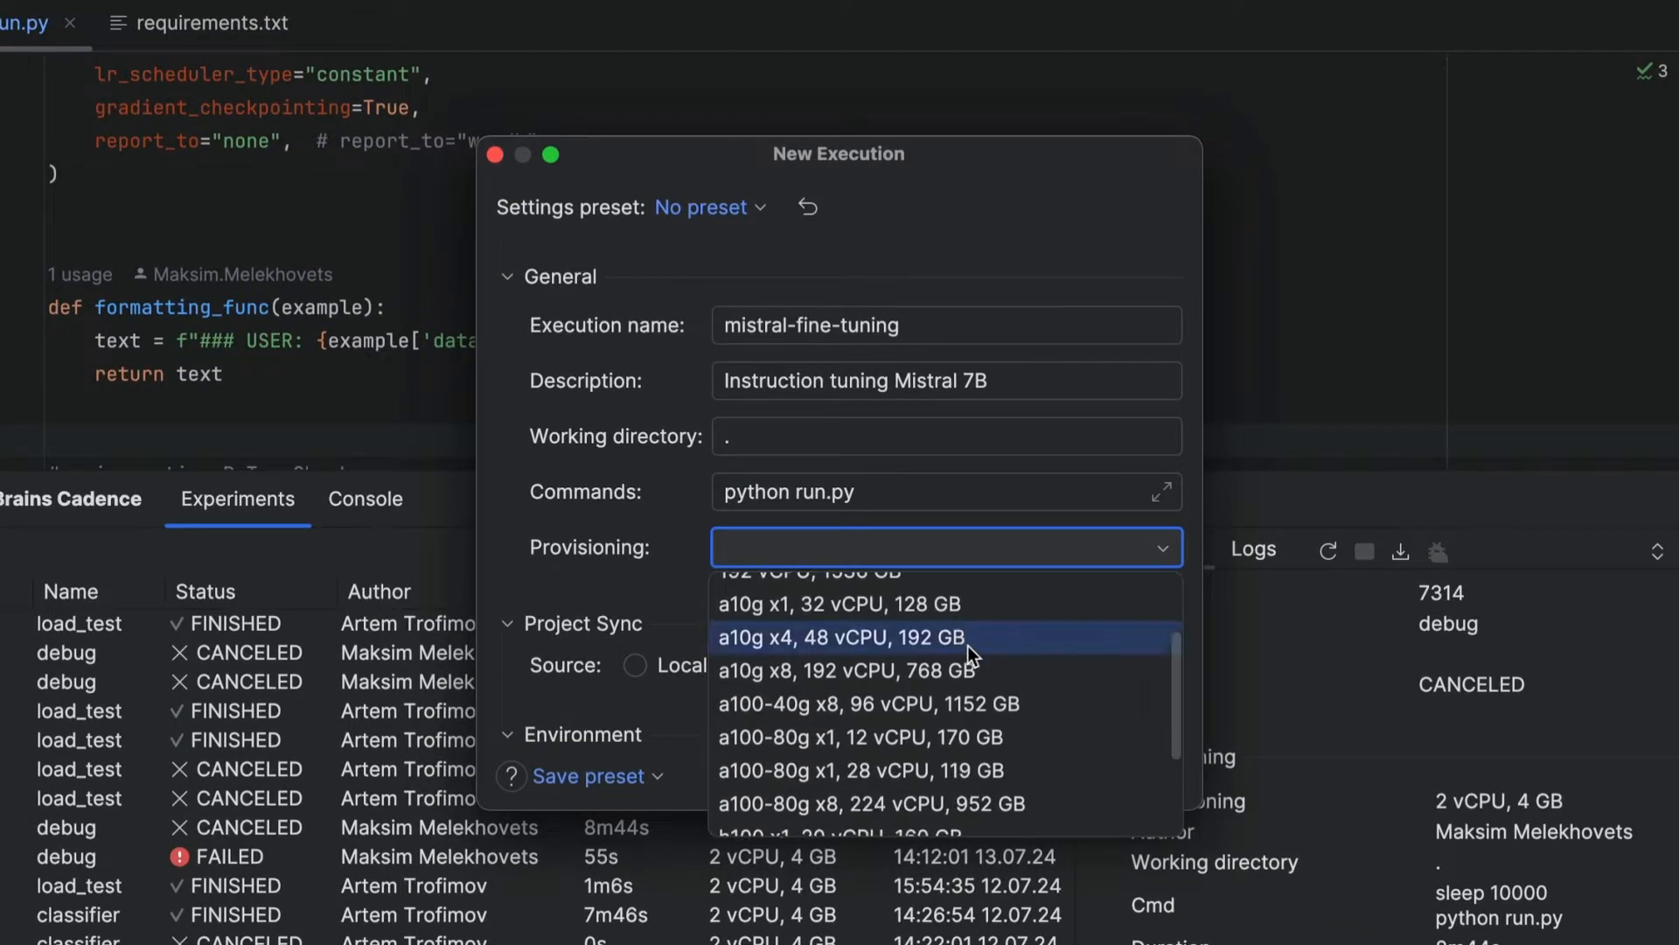
scroll(down, 3)
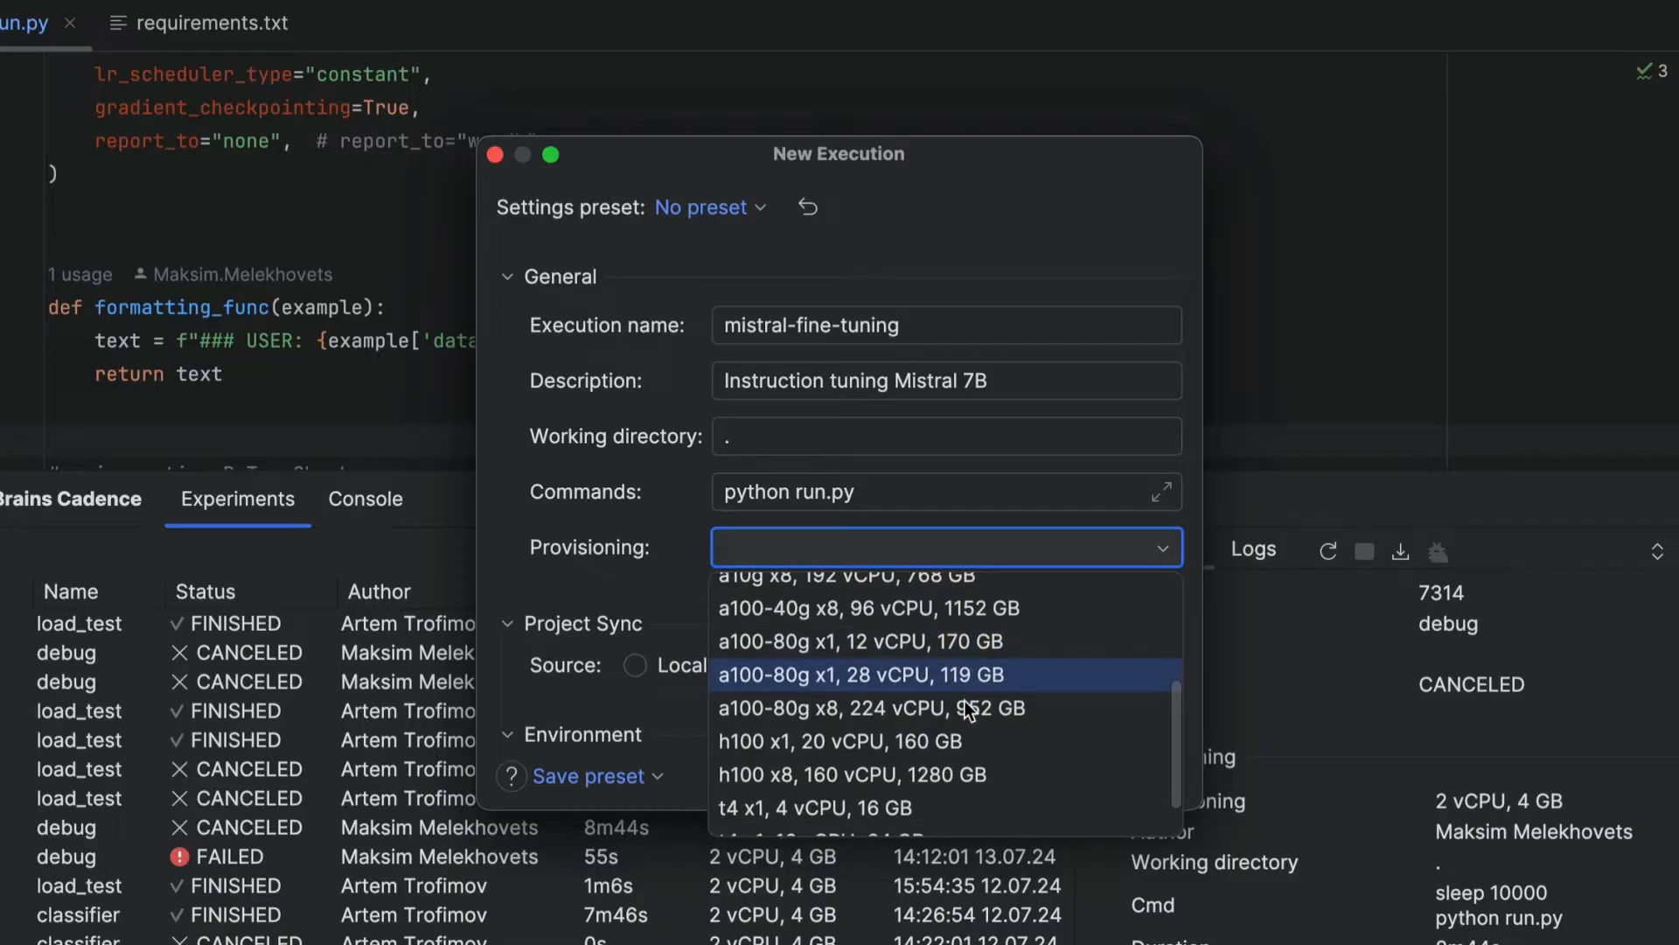
scroll(down, 3)
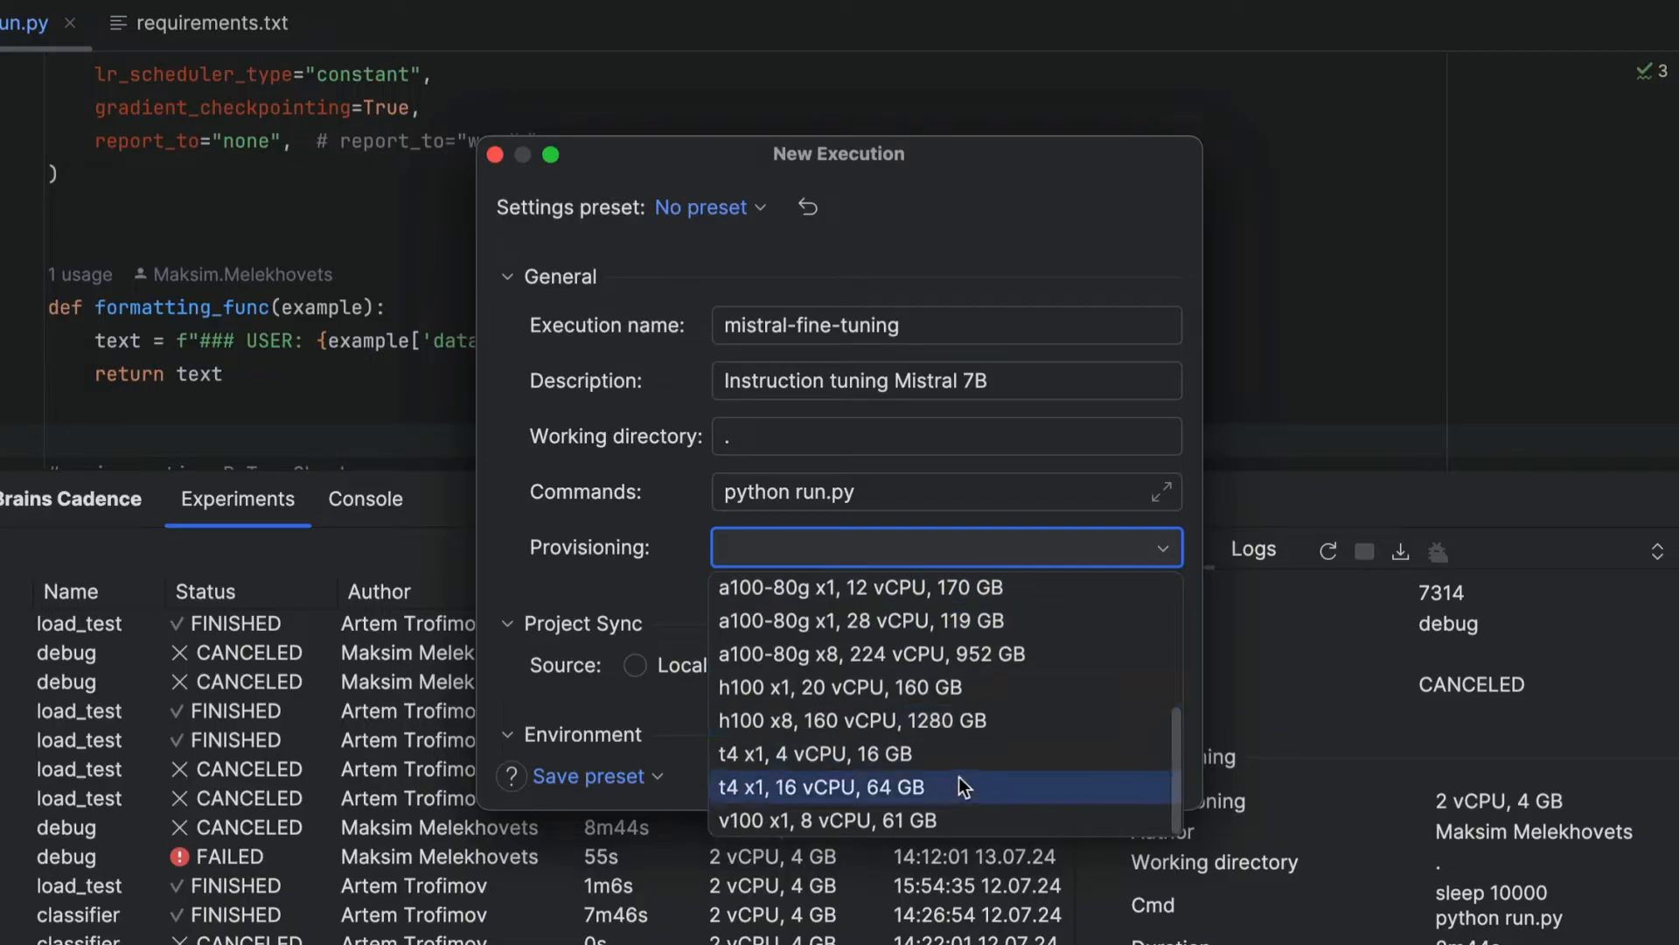
scroll(up, 3)
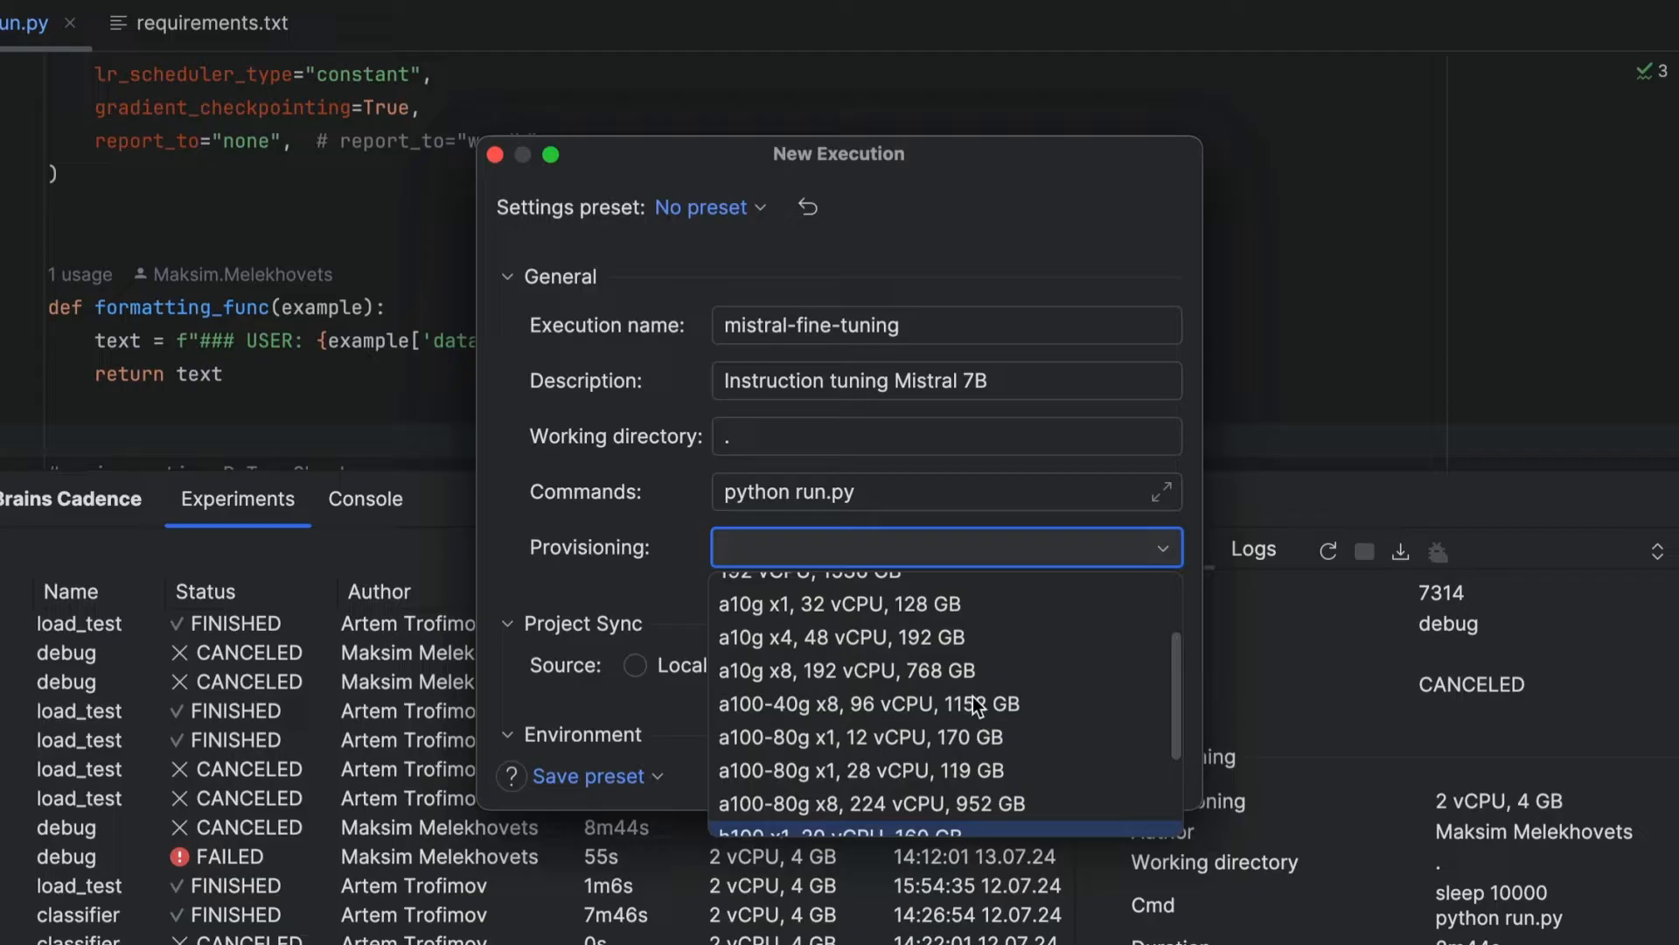
click(836, 602)
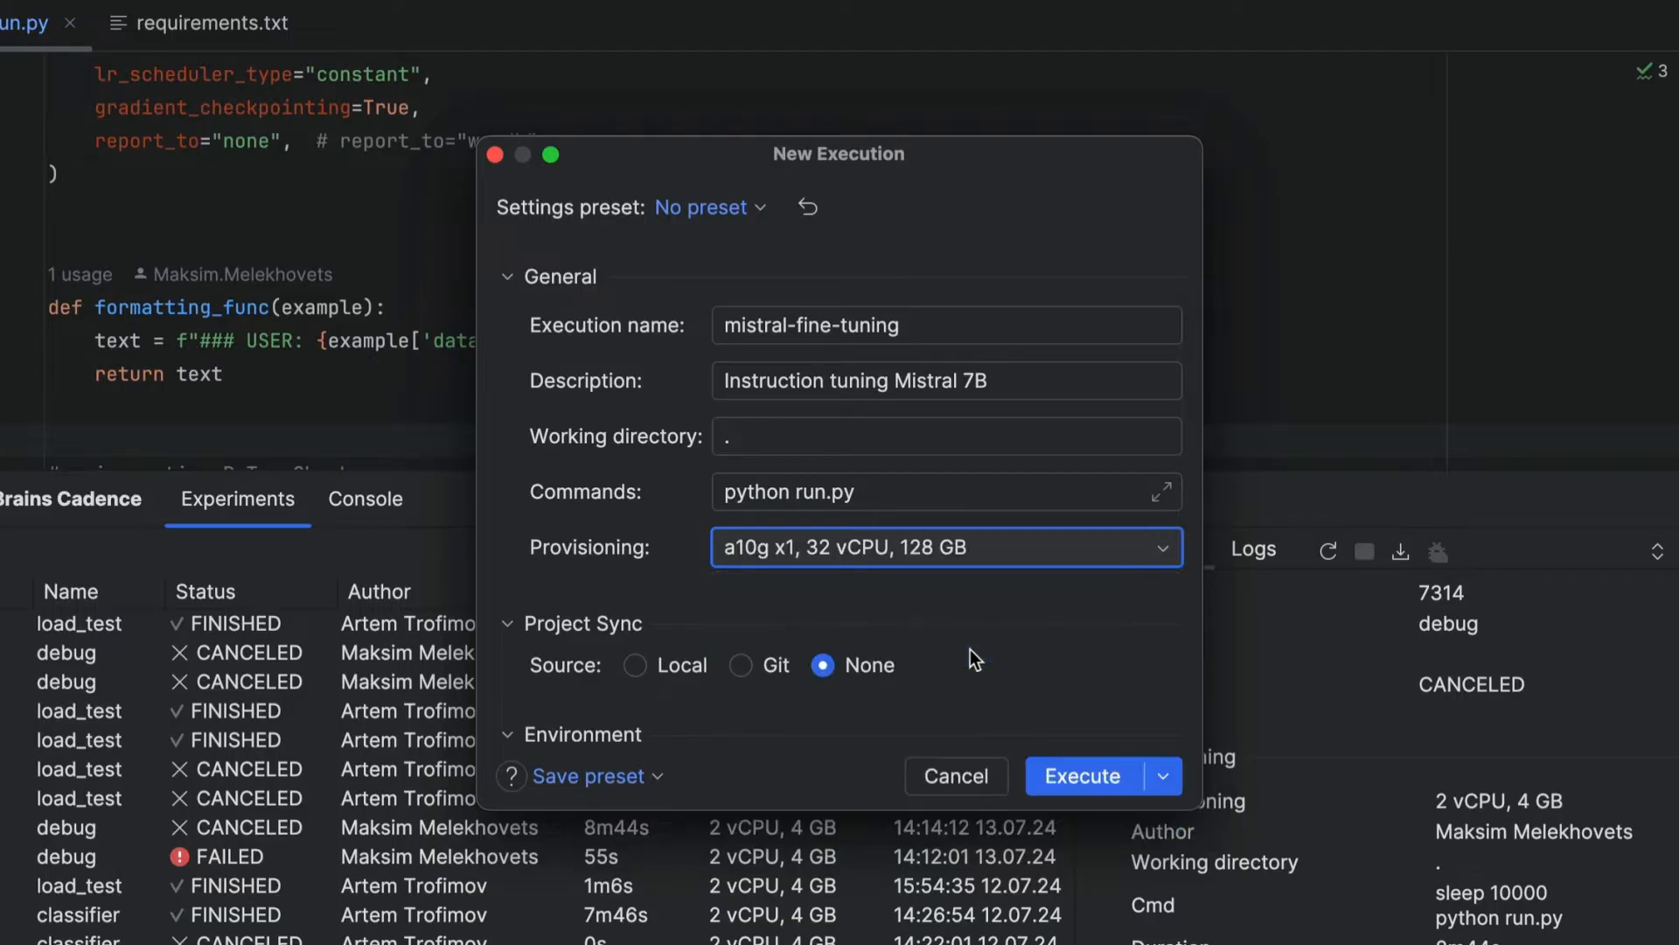
click(1082, 775)
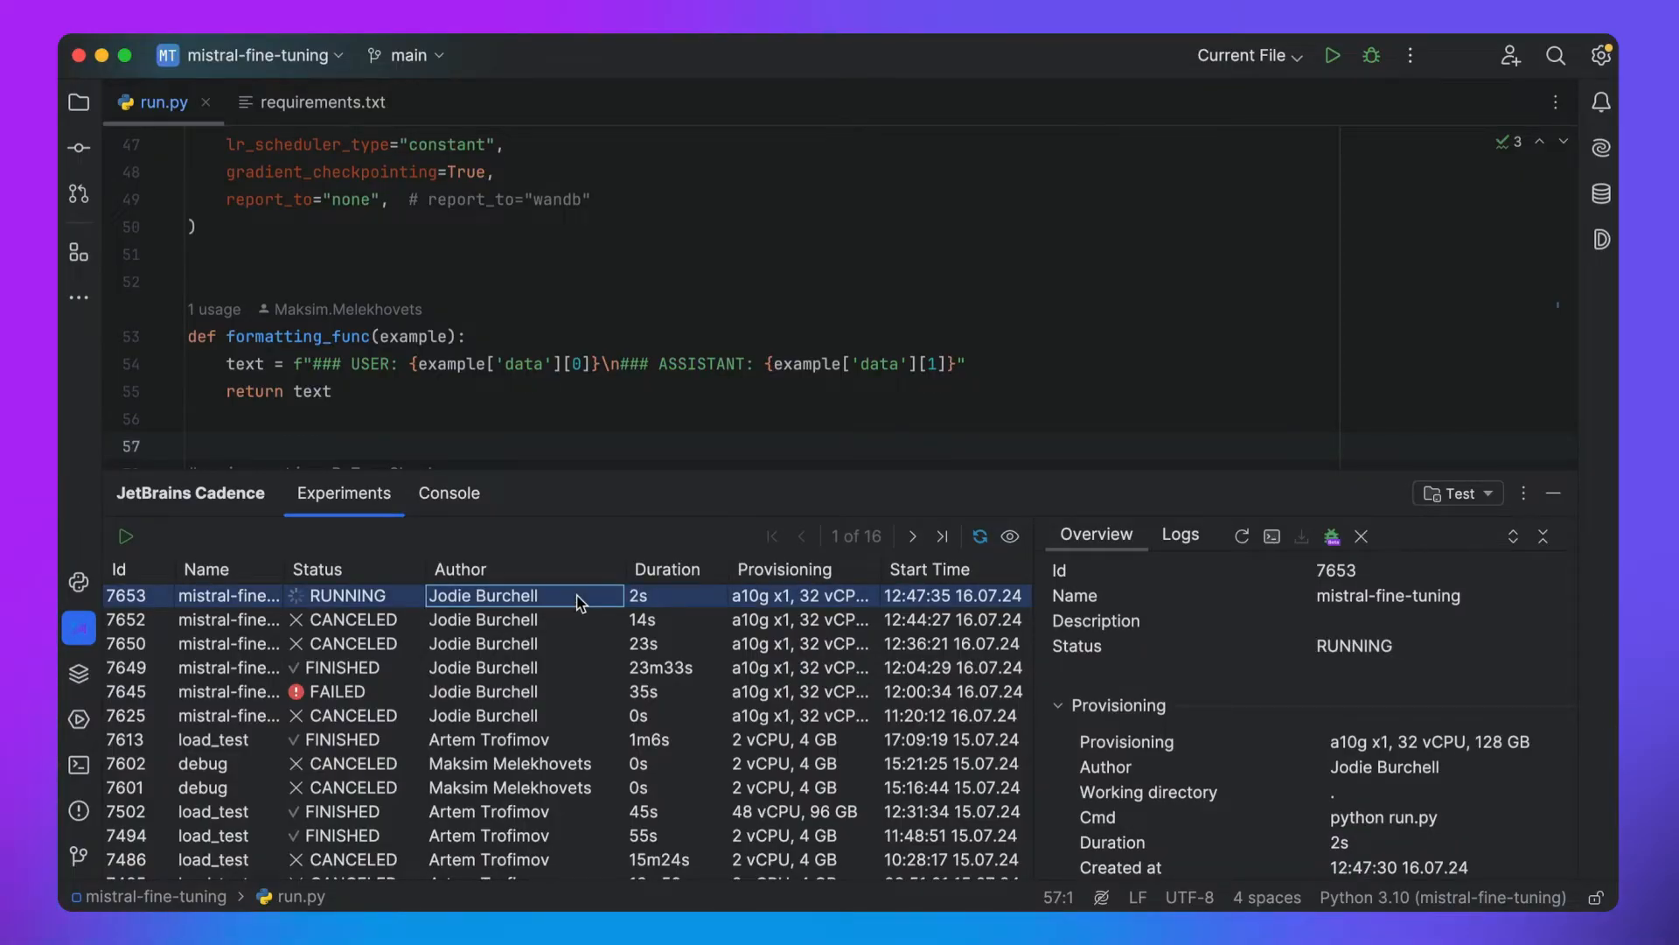
Set Project Sync to Local and review the configured S3 storages via Storage > Manage
click(125, 536)
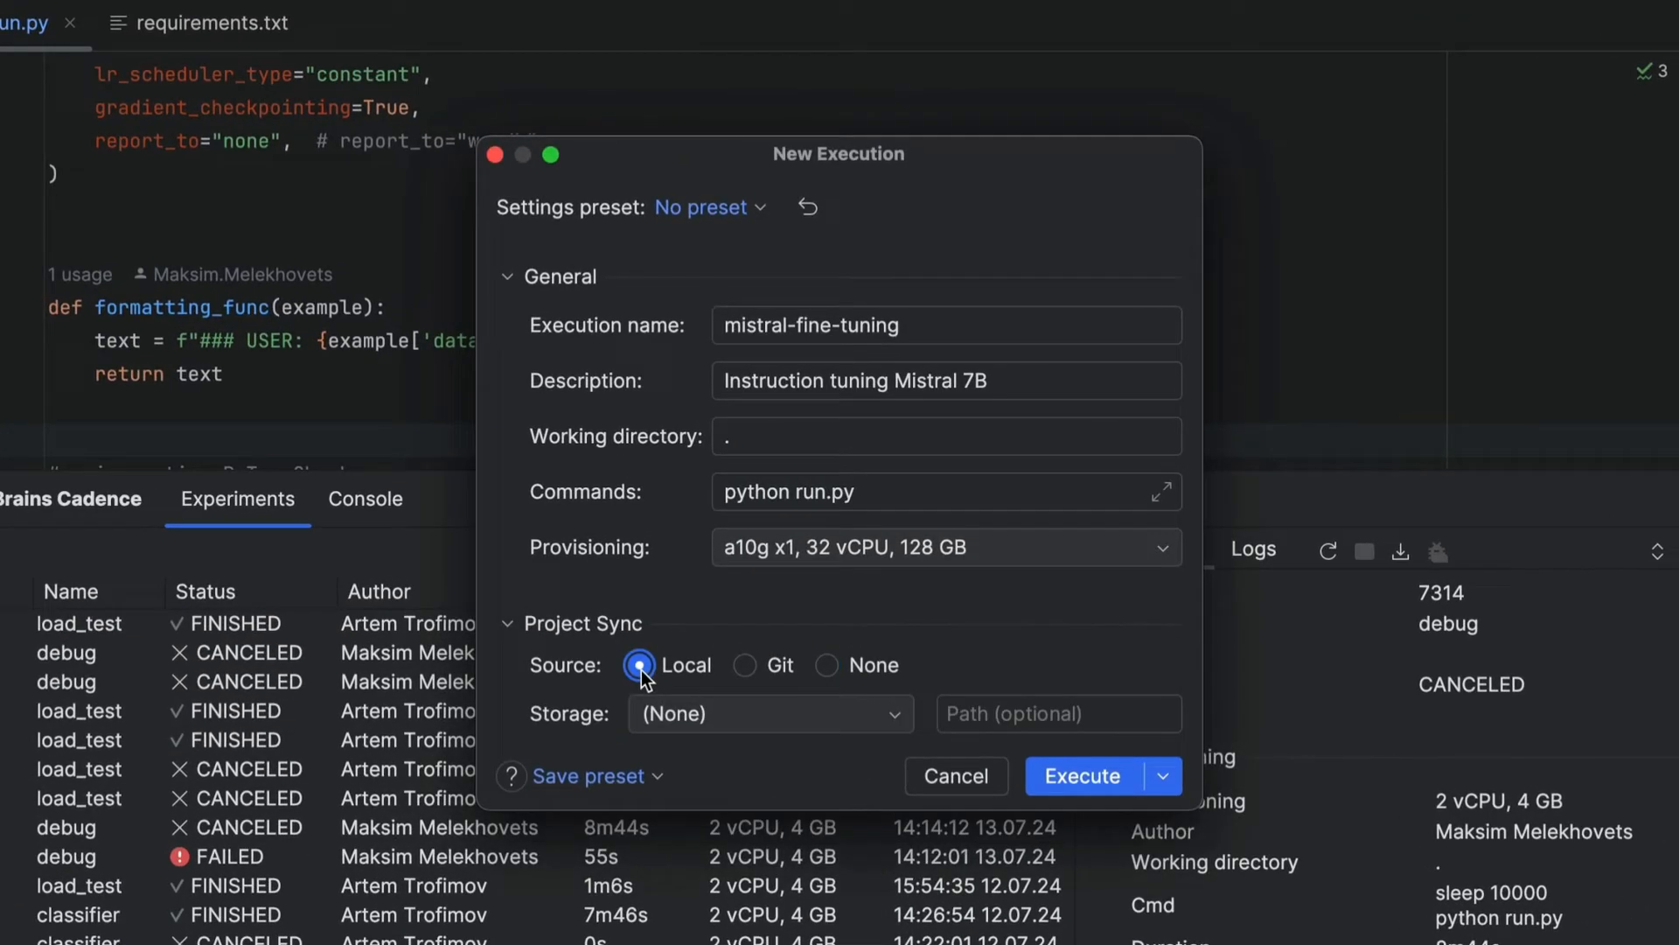
click(769, 659)
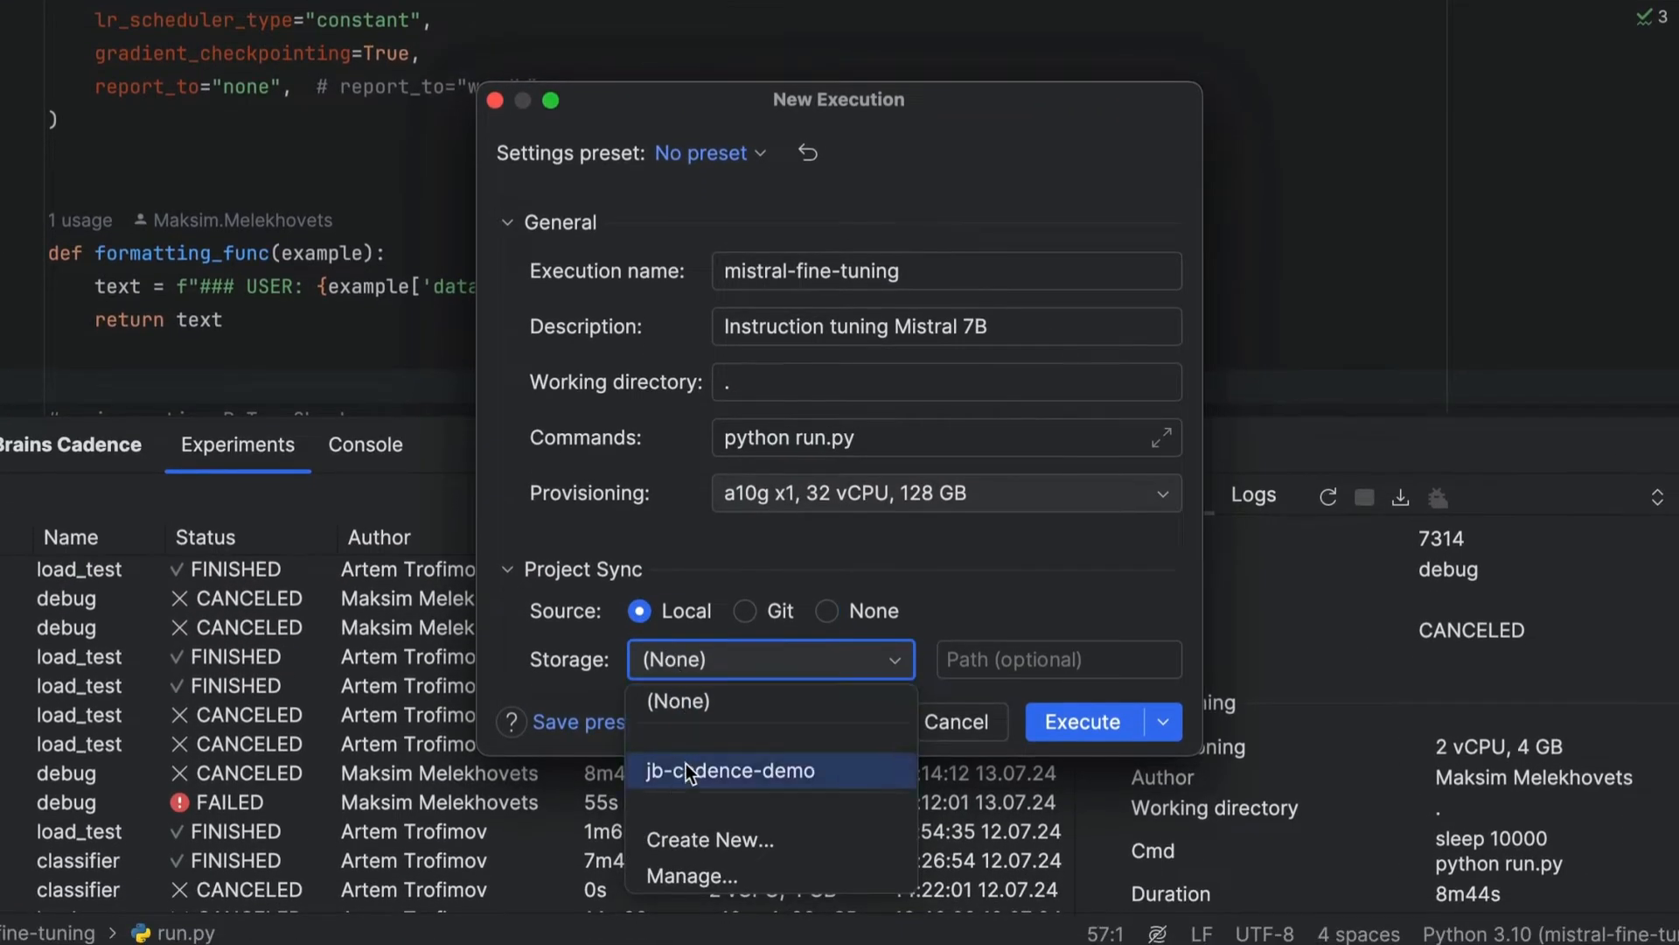
click(691, 874)
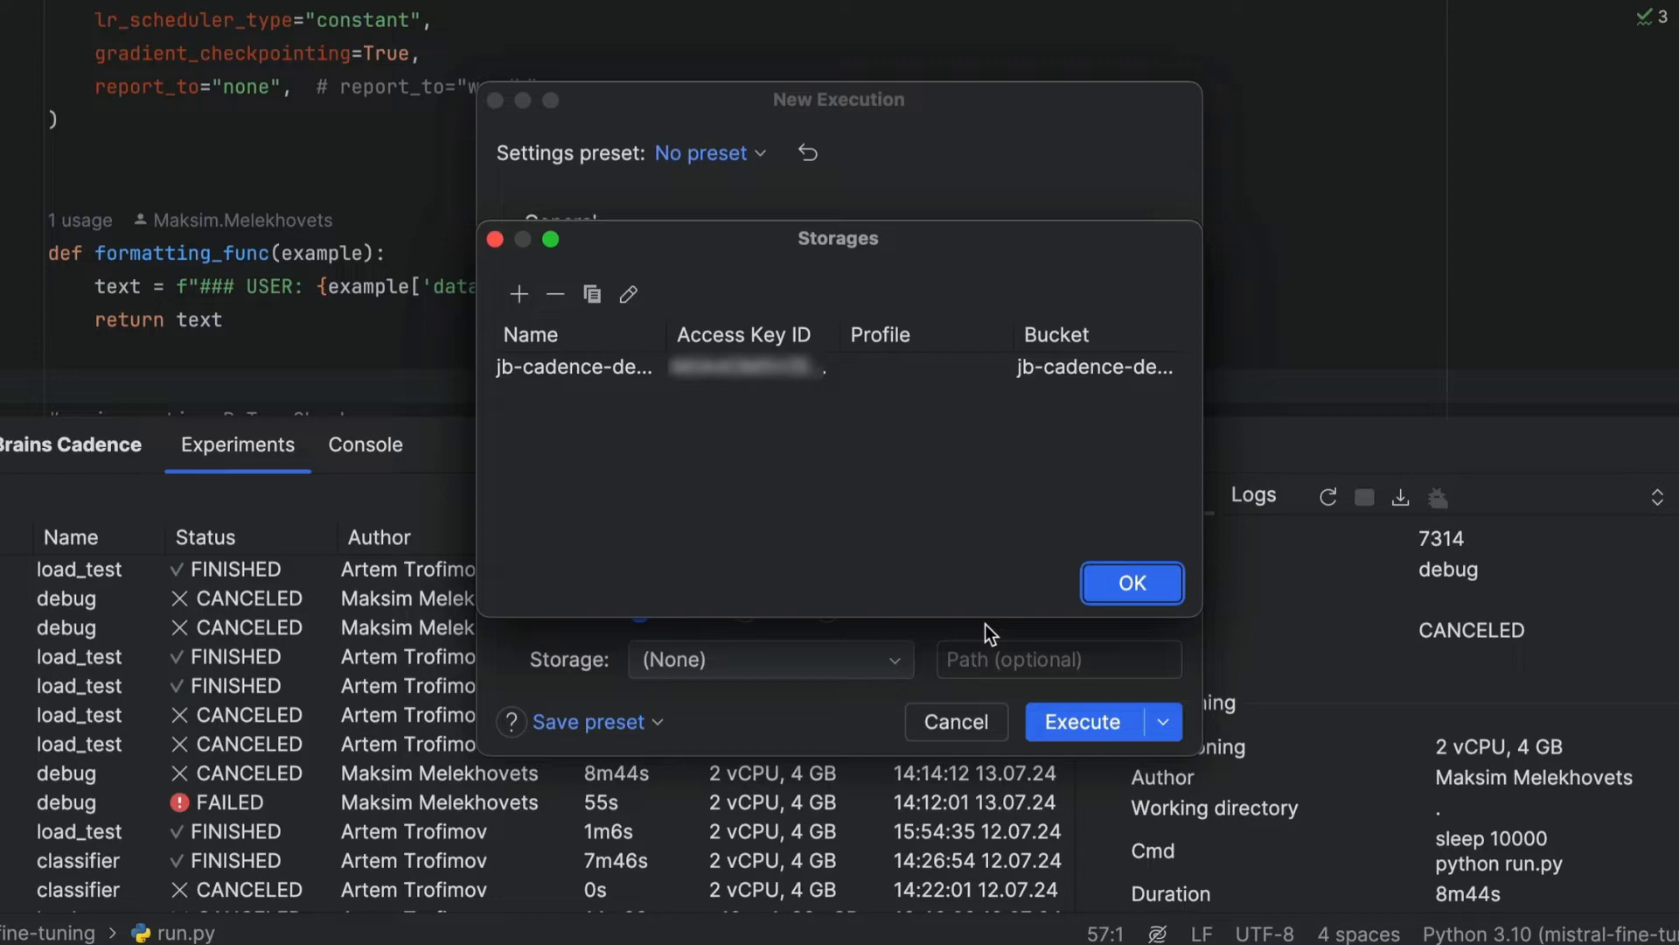
click(1130, 583)
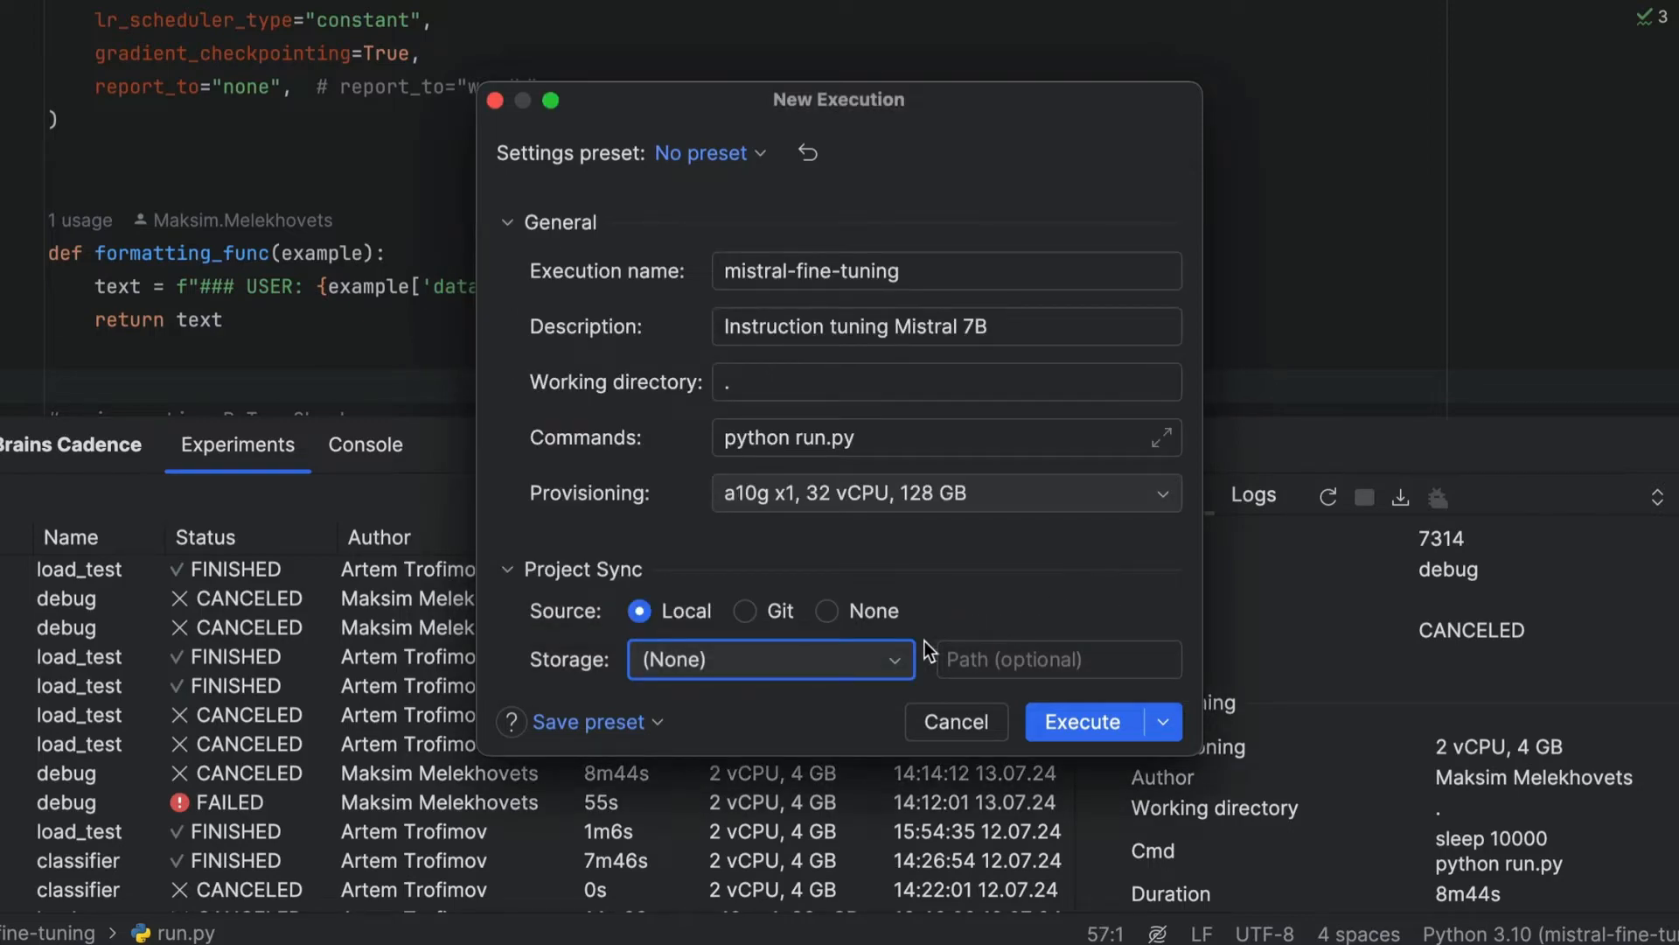
click(769, 659)
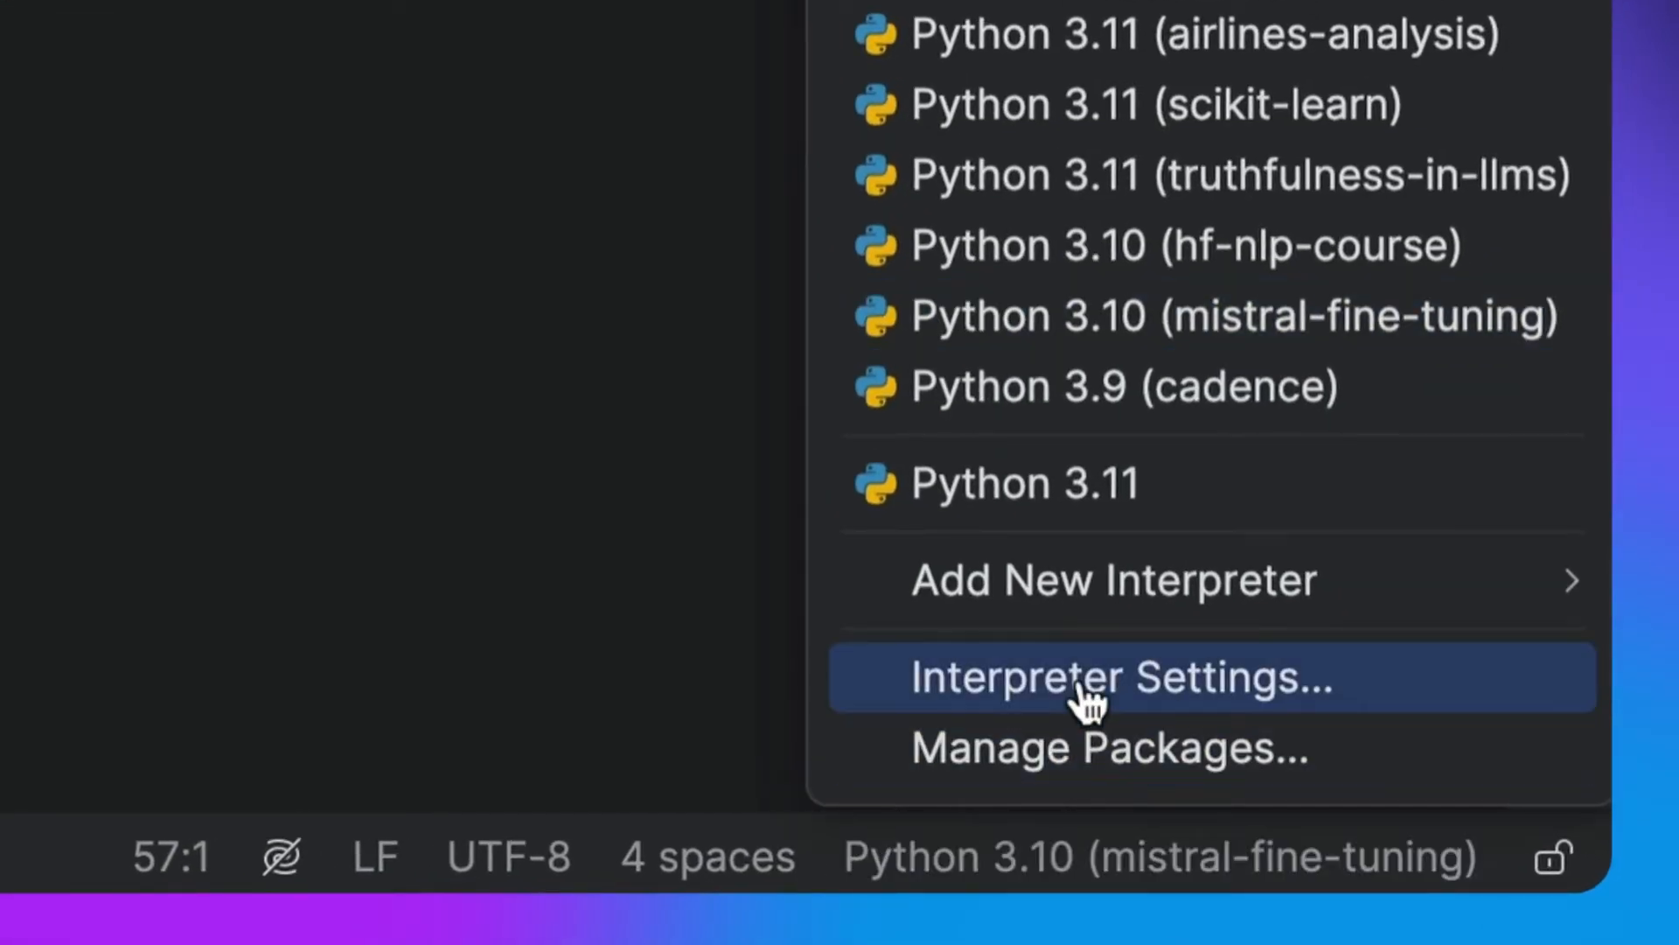
Confirm Pip, Python 3.10.13, requirements.txt and PYTHONUNBUFFERED=1 in the Environment section
click(1122, 676)
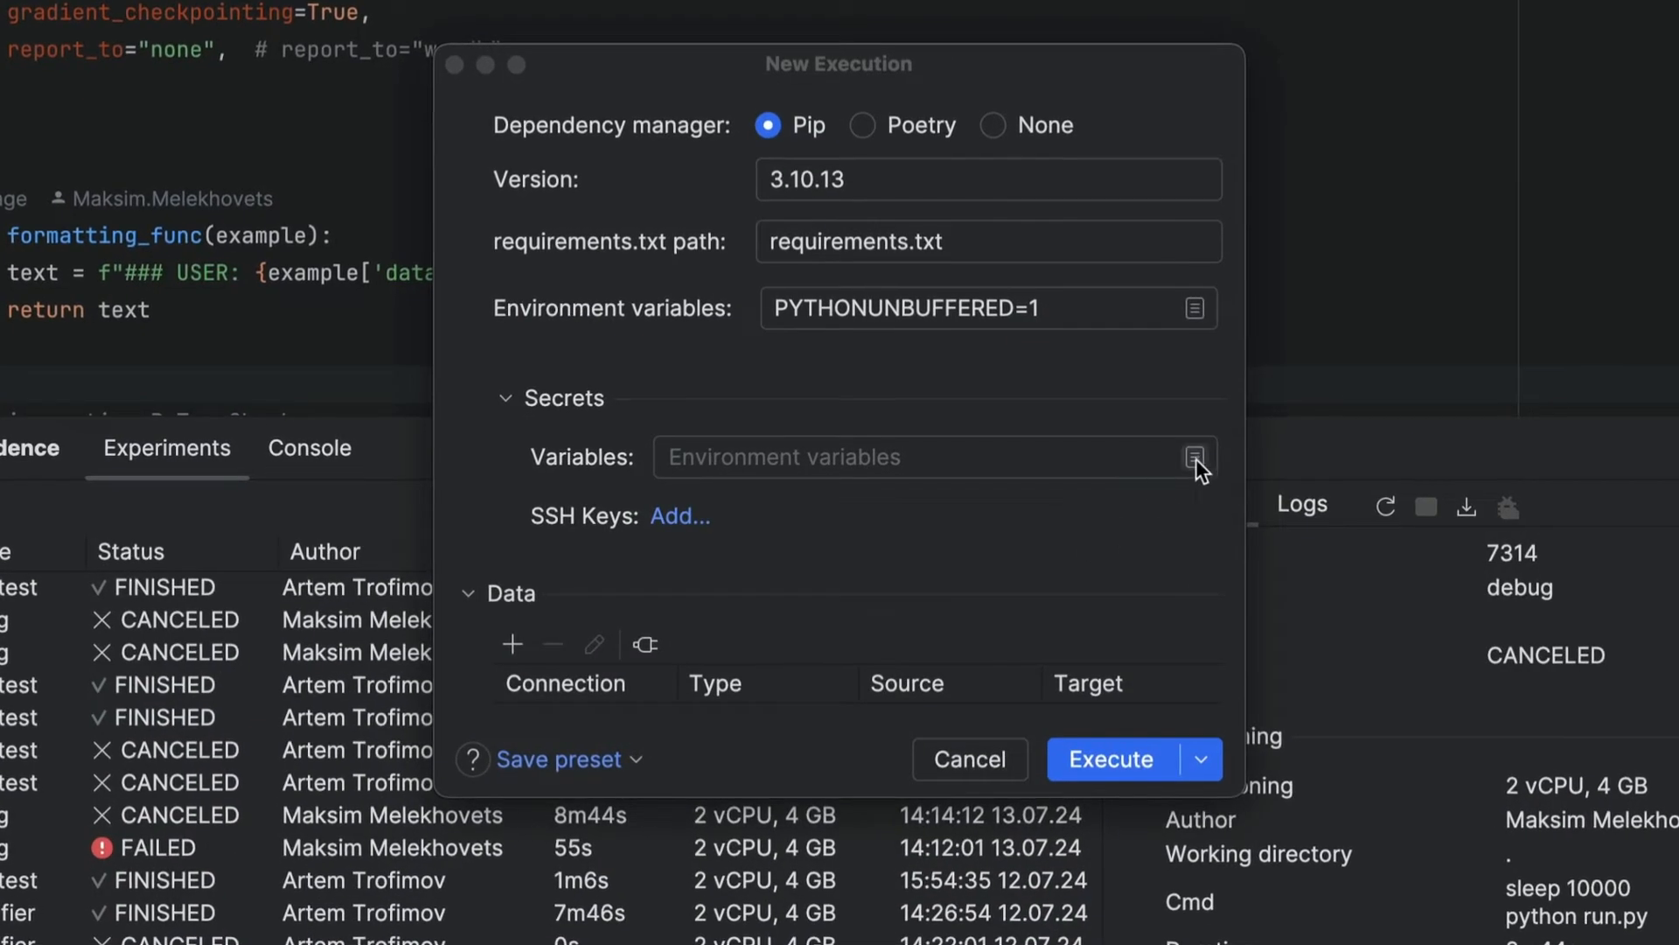
Add an HF_TOKEN secret environment variable and fill in its value
click(1194, 457)
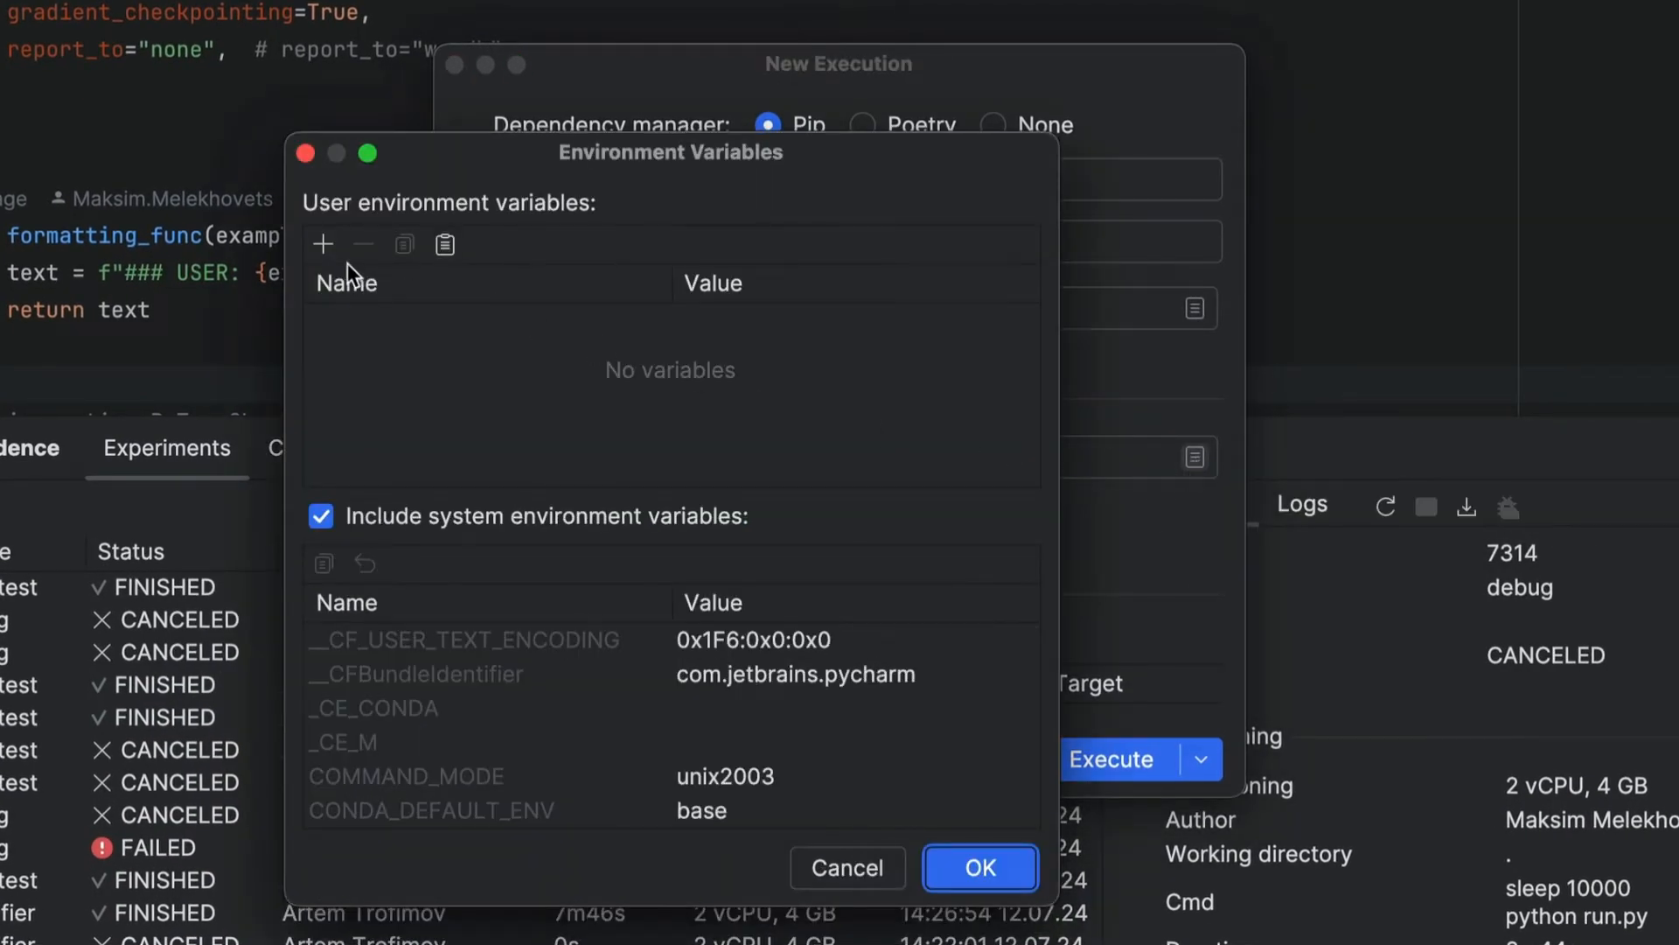
text(HF_TOKEN)
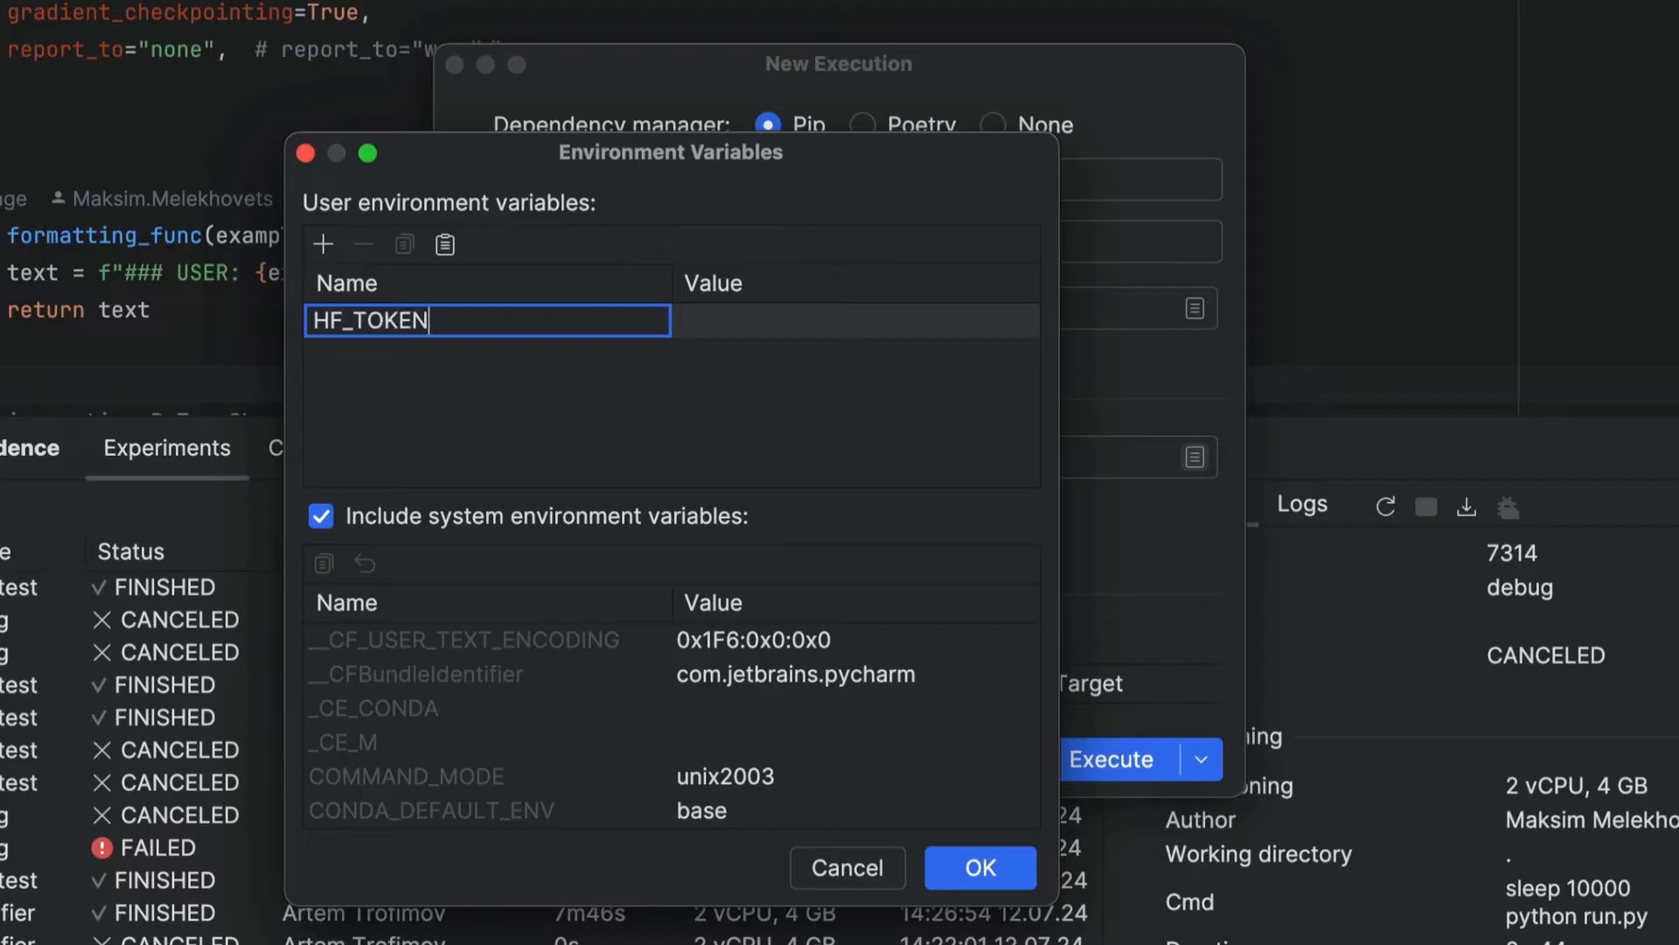
click(853, 320)
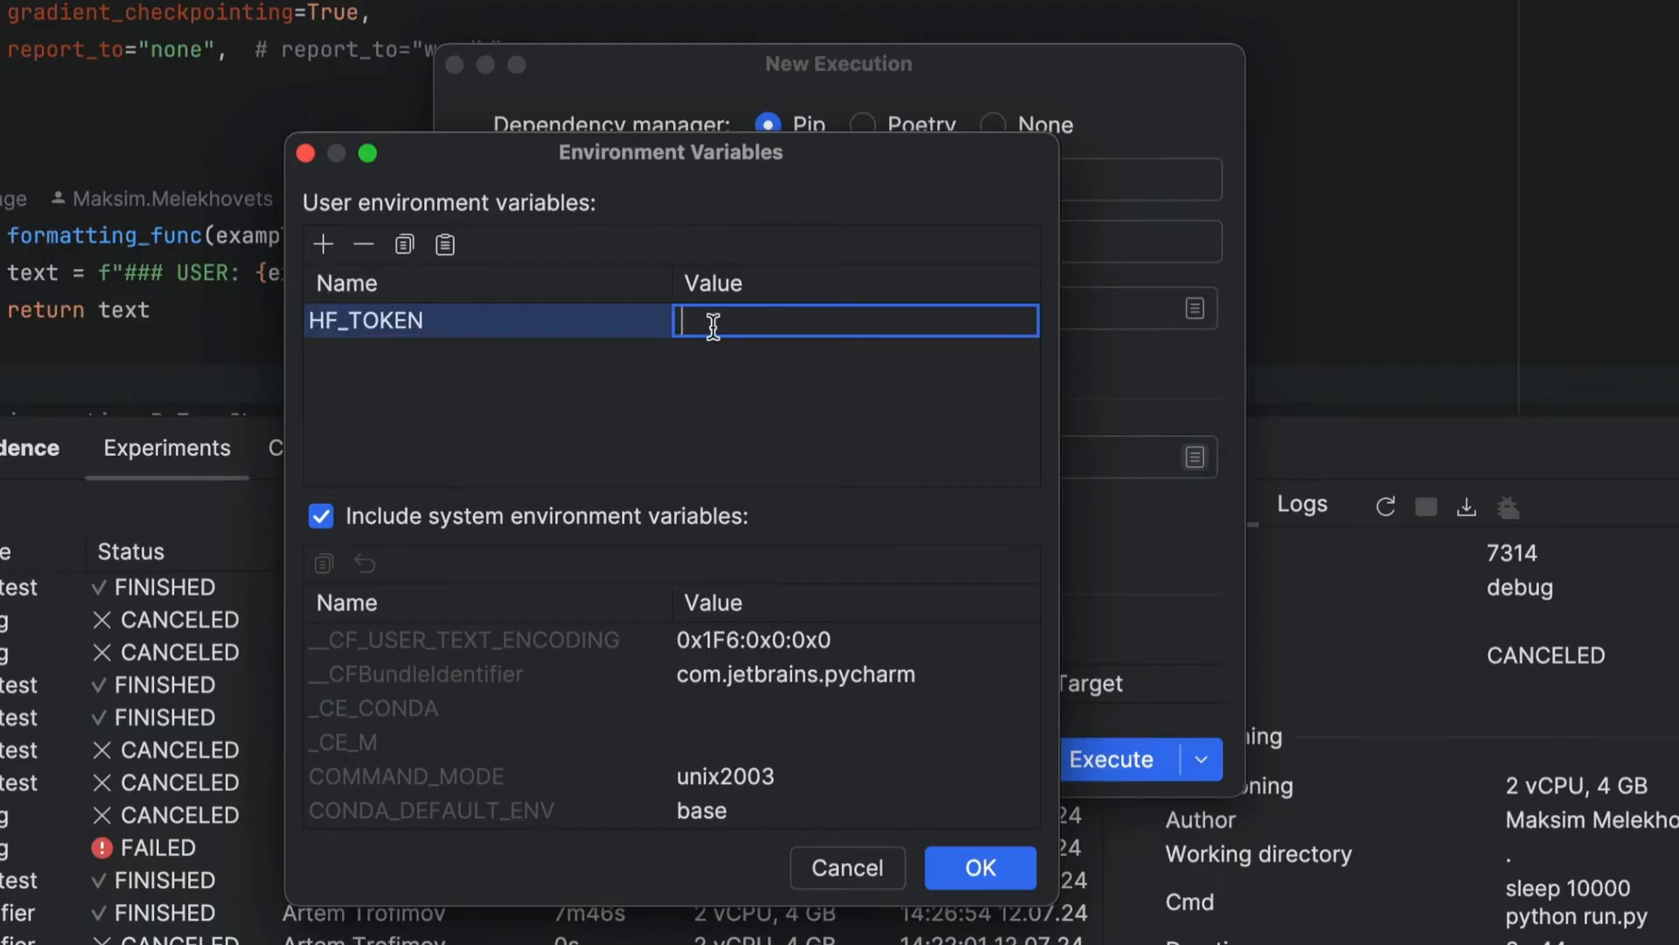
click(977, 867)
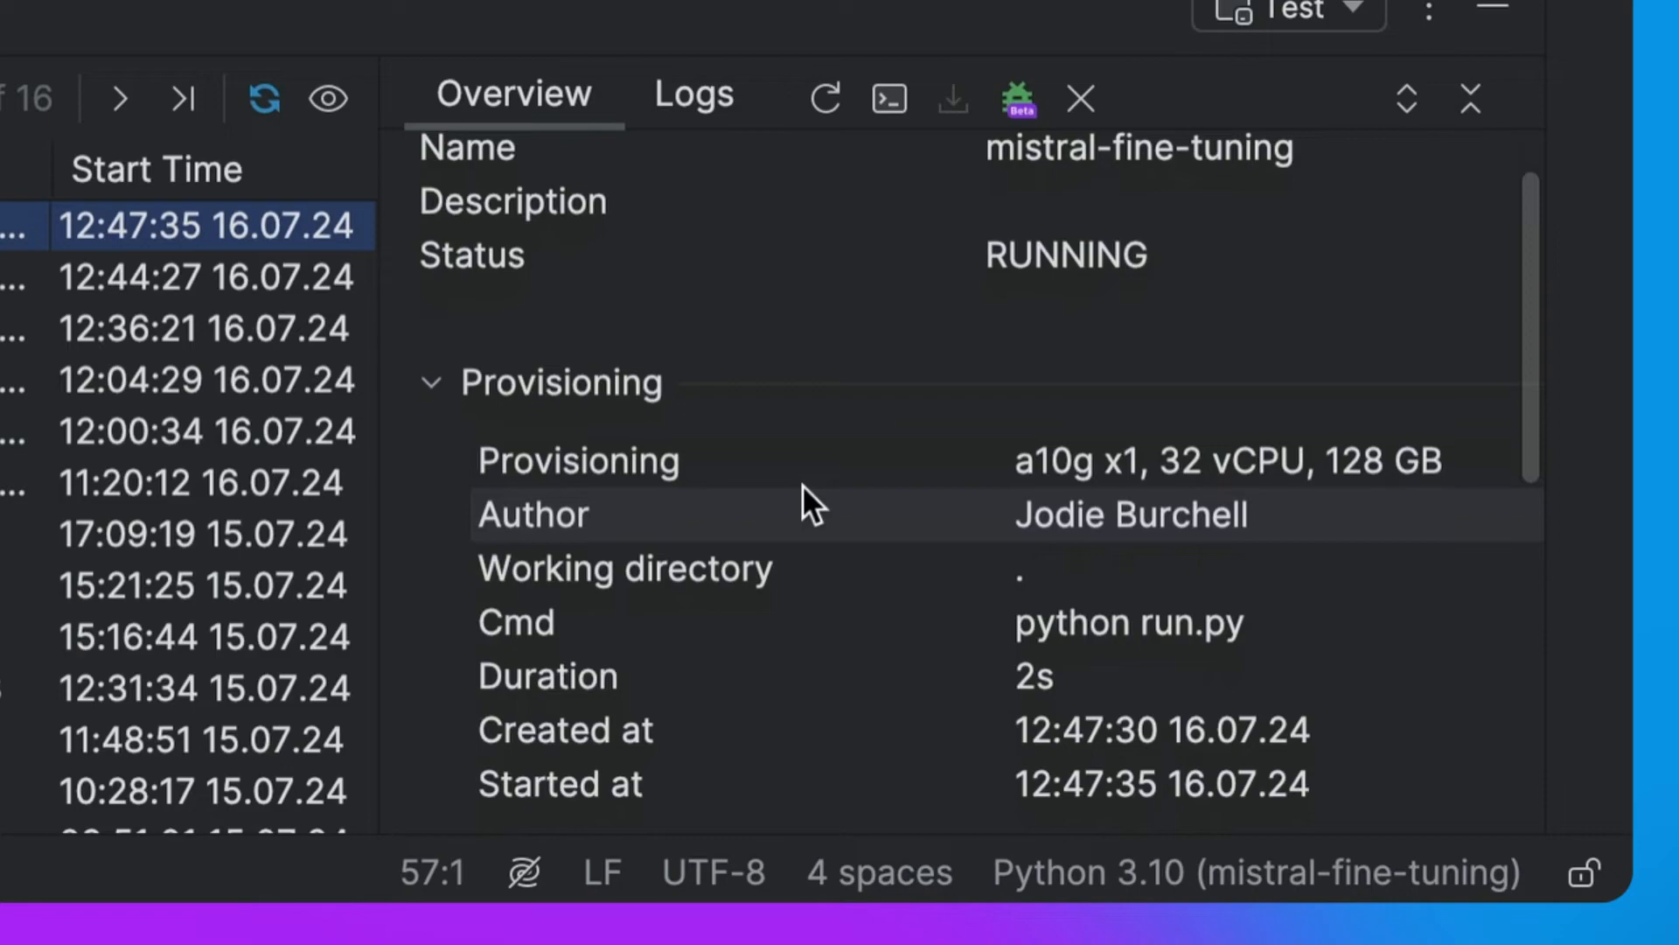
Review the running job's overview and its logs showing training at 97% (29 of 30 steps)
scroll(down, 3)
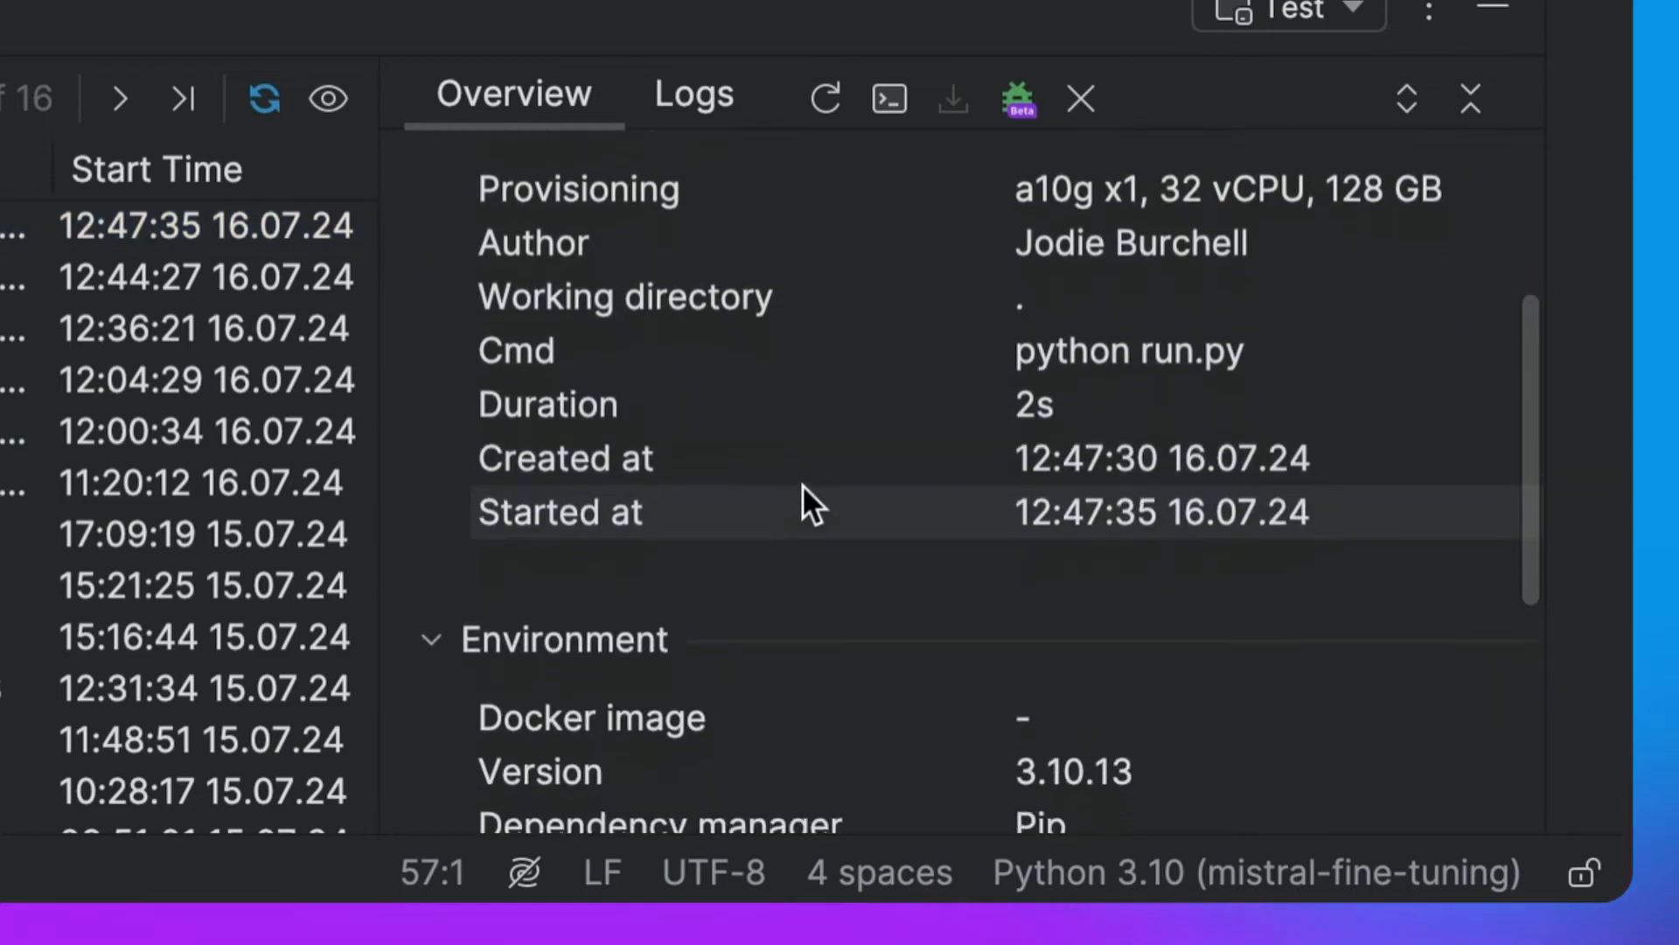
click(692, 95)
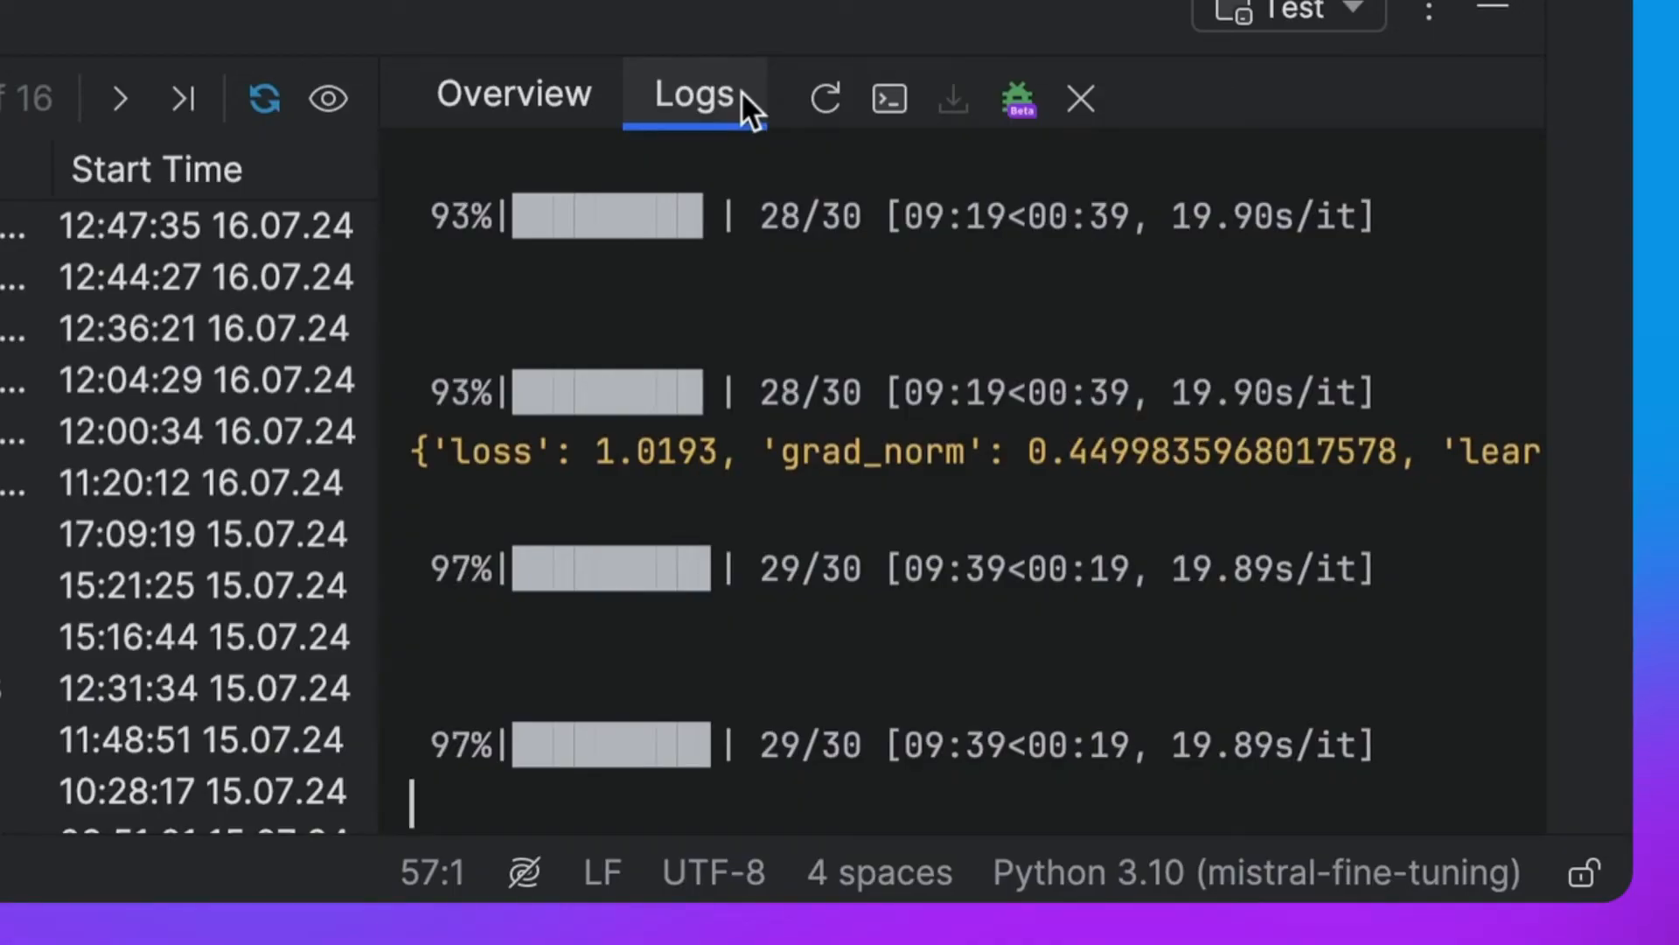
scroll(down, 3)
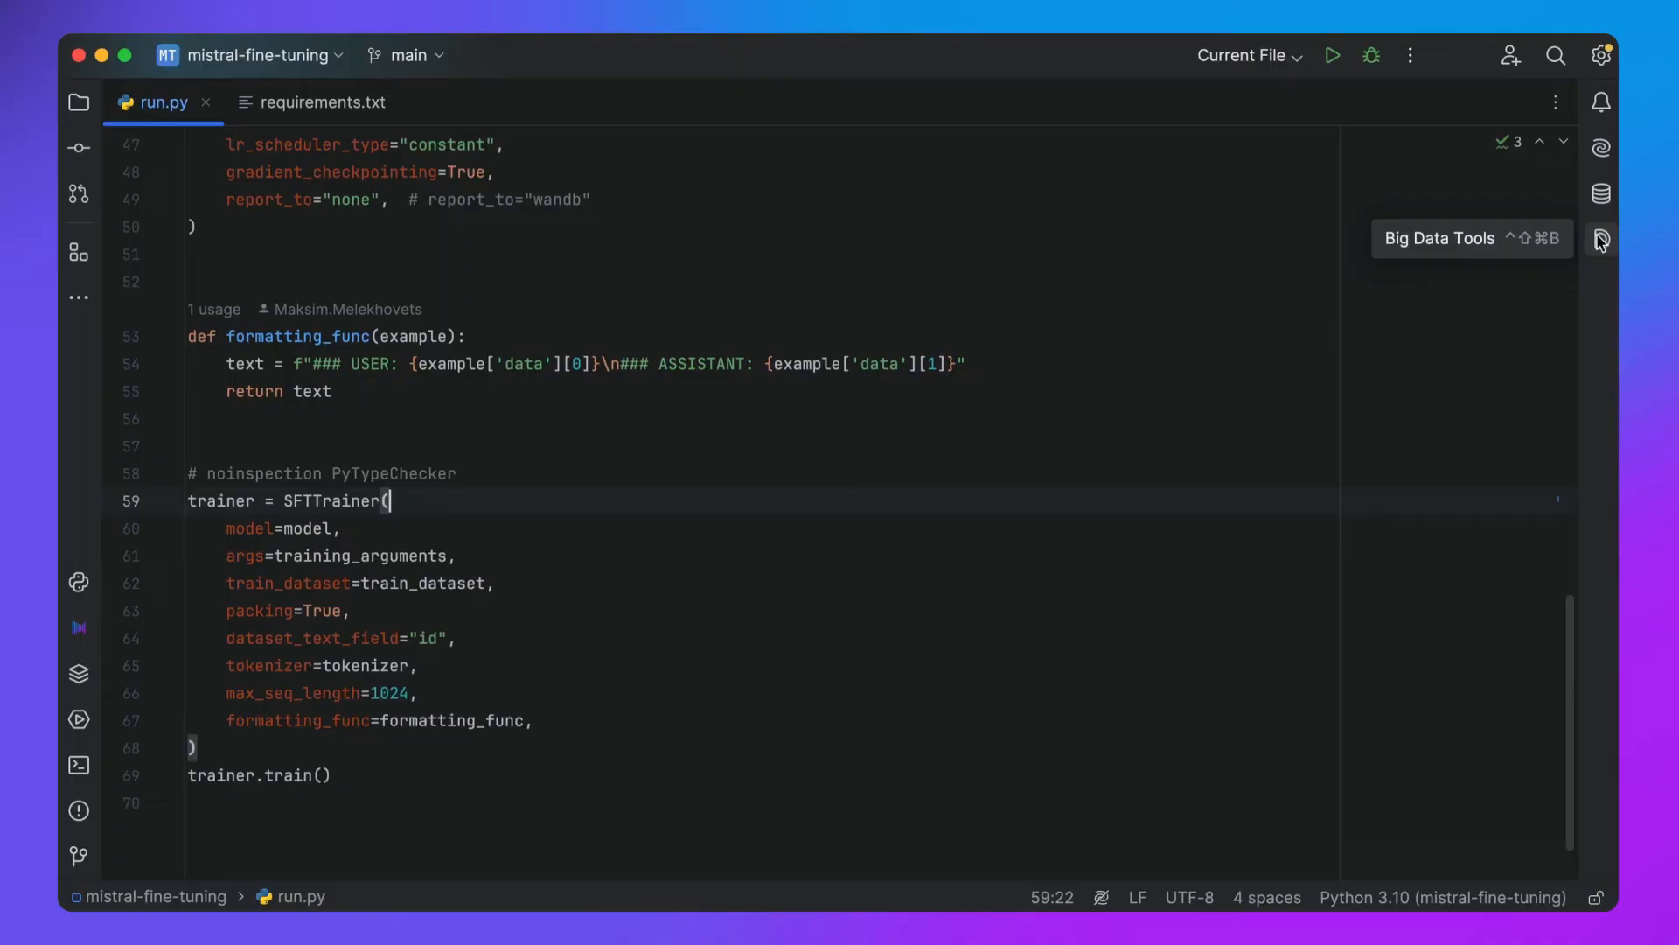
Expand AWS S3 Cadence down to mistral-tuning's synced Test folder with run.py and requirements.txt
click(1599, 239)
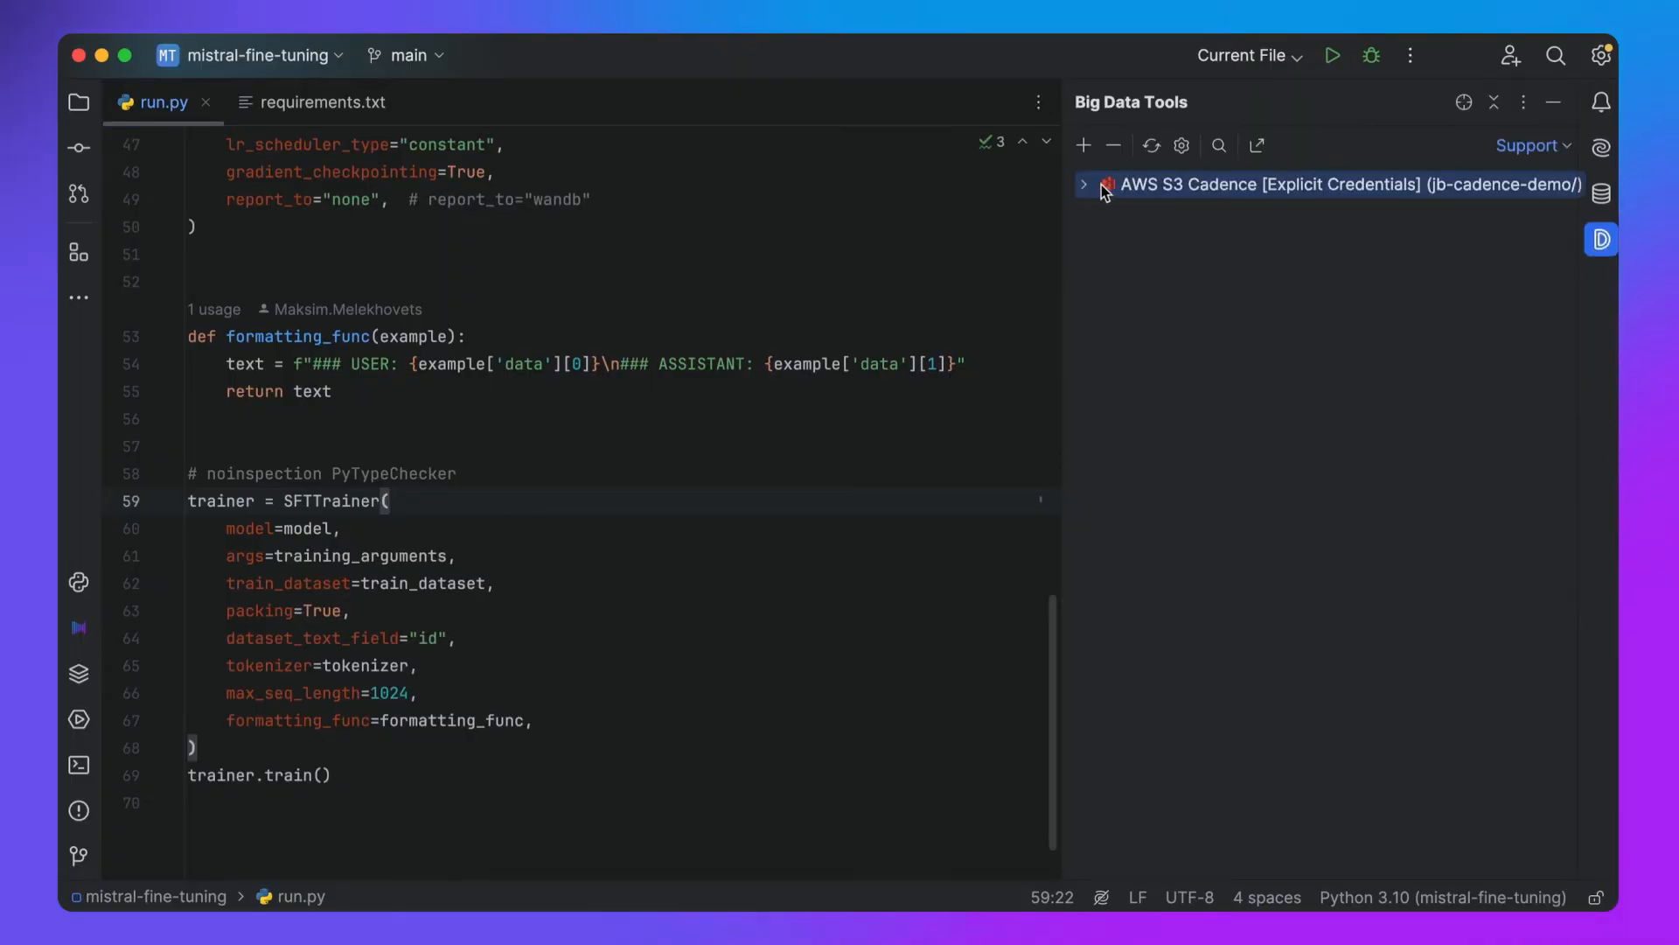
click(1083, 184)
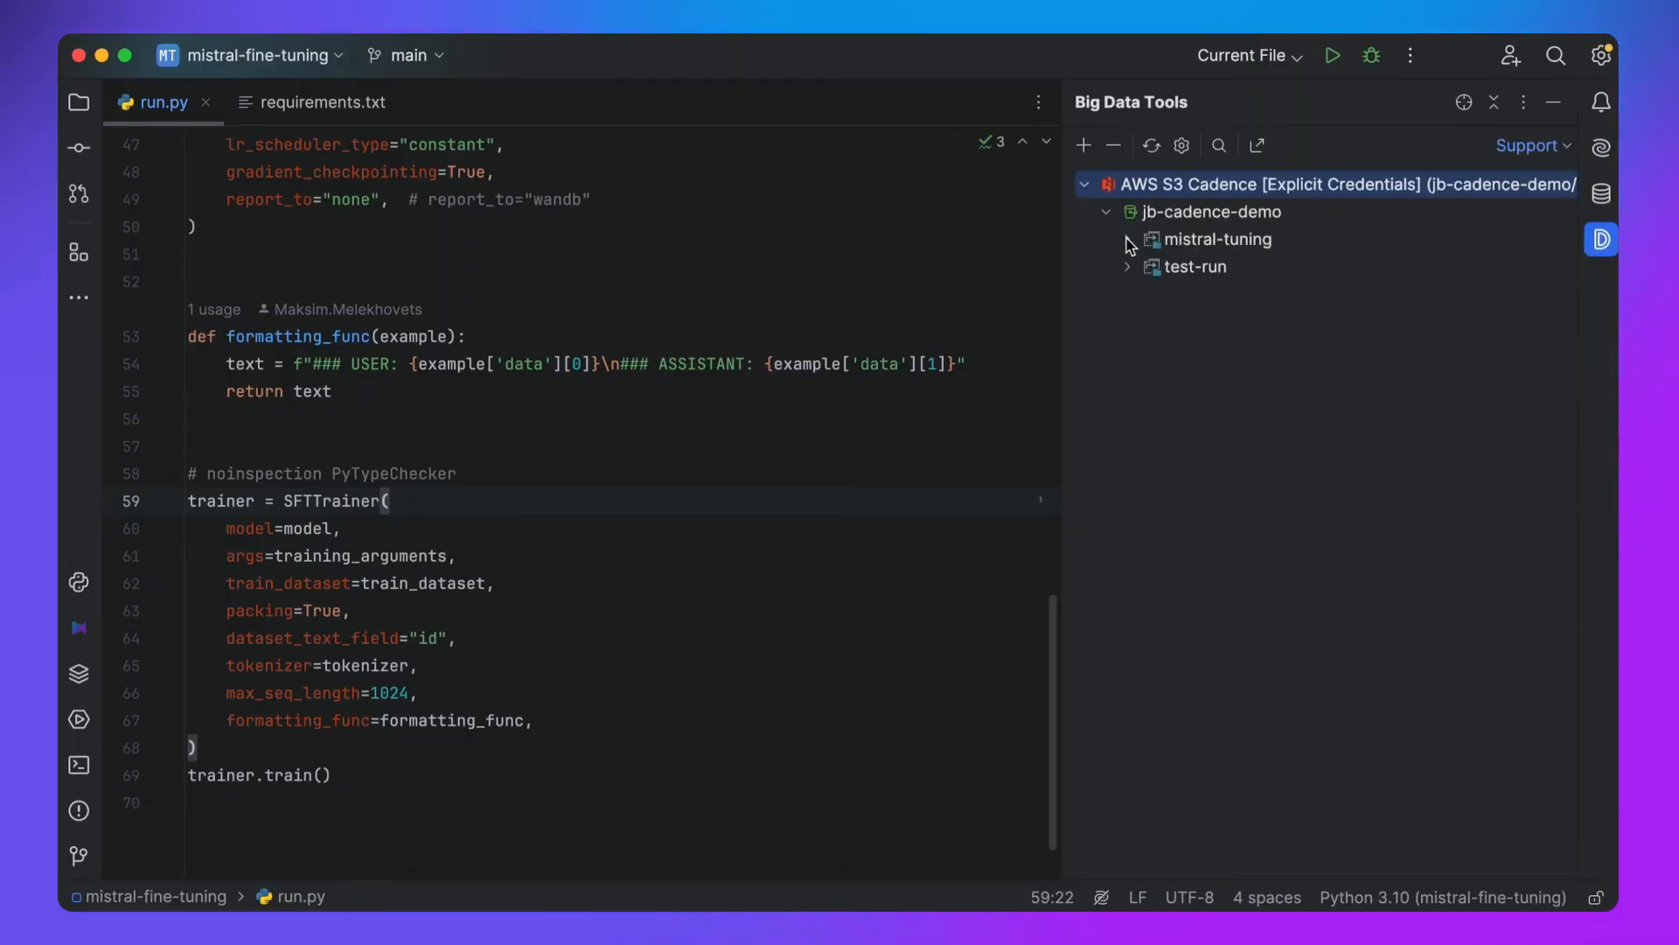
click(1126, 239)
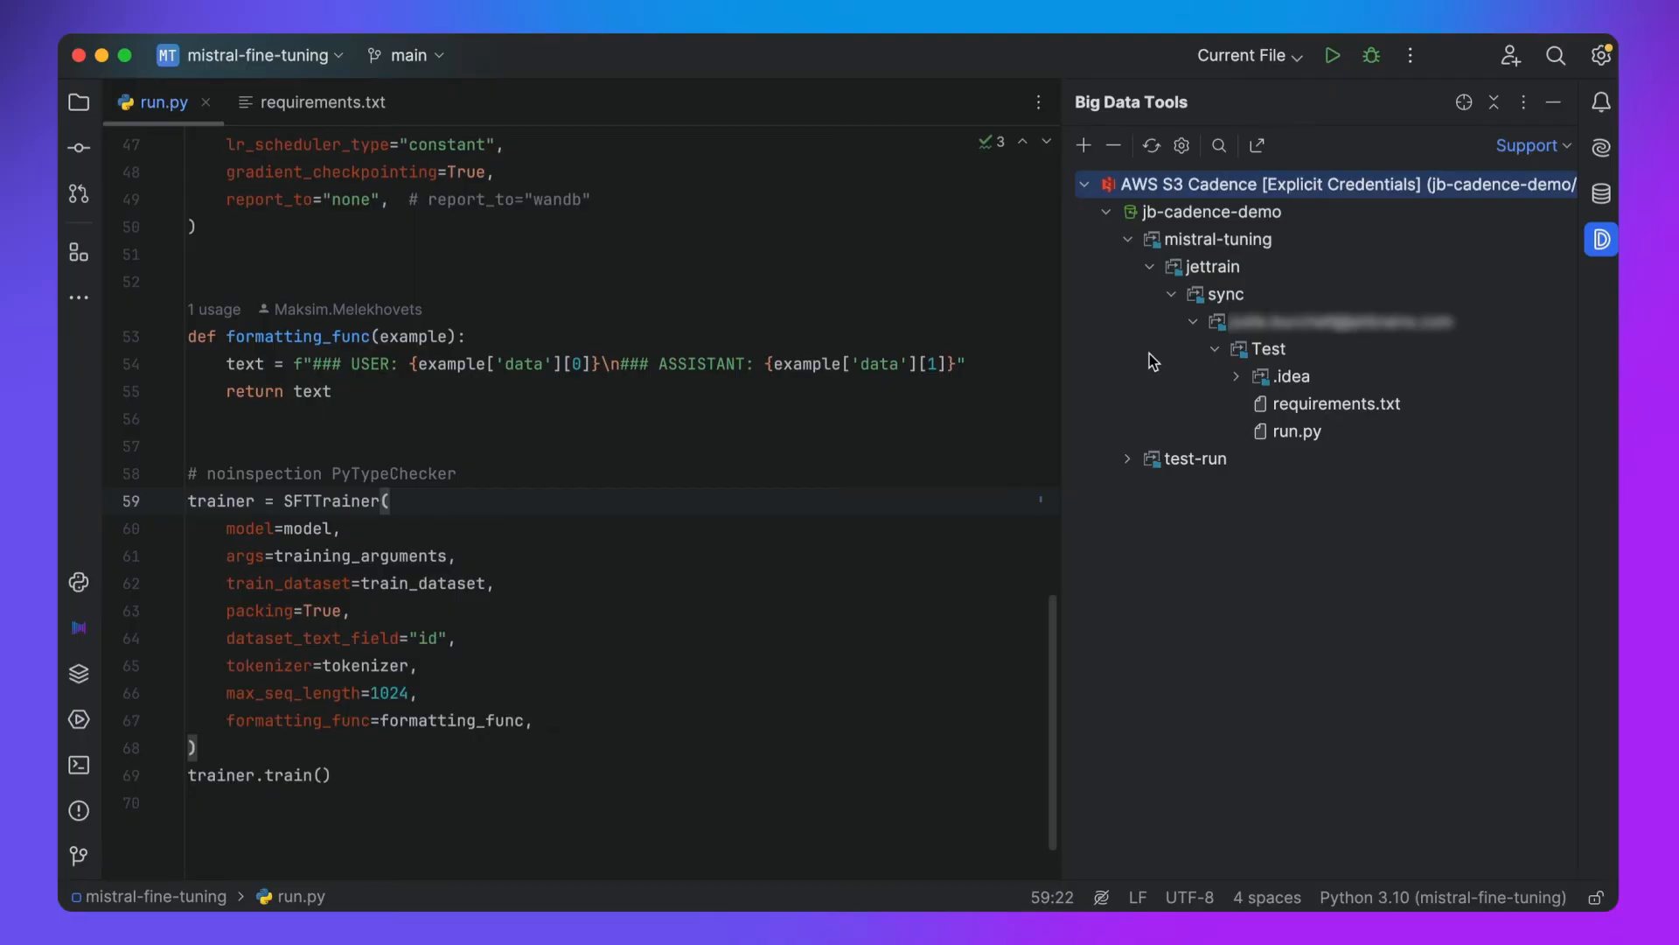